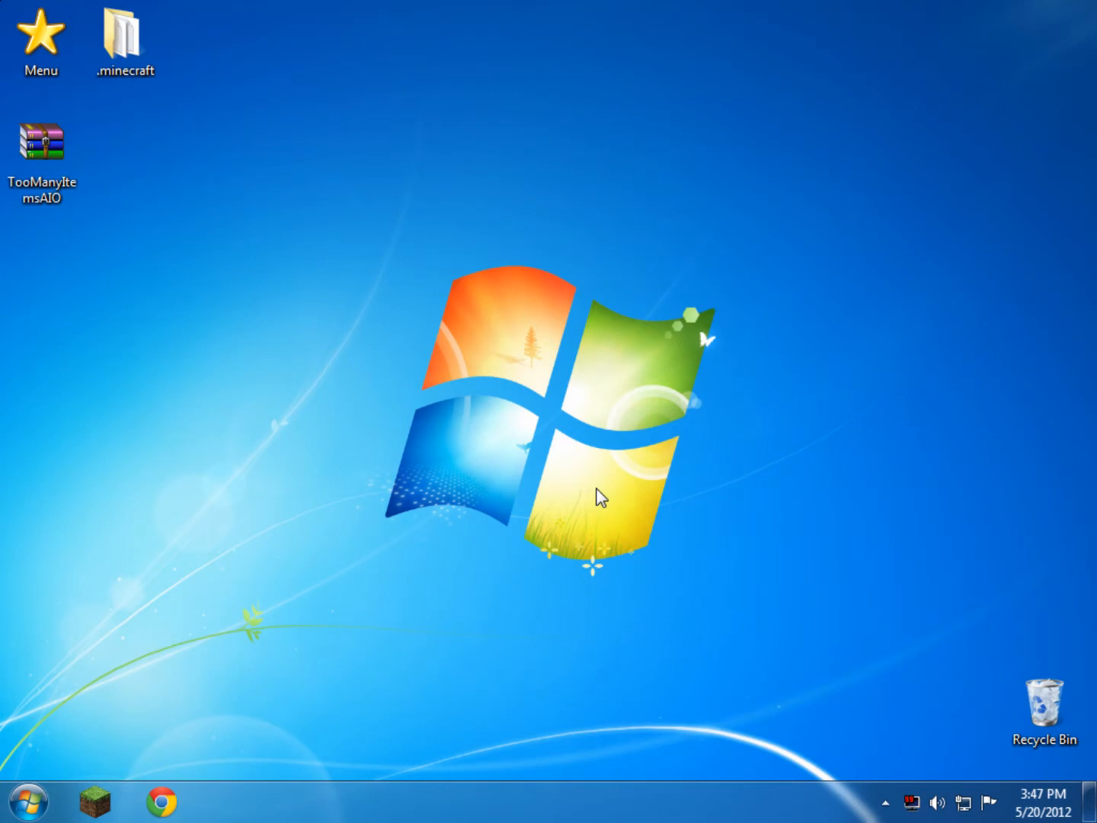
{"action": "mouse_move", "coordinate": [6, 99]}
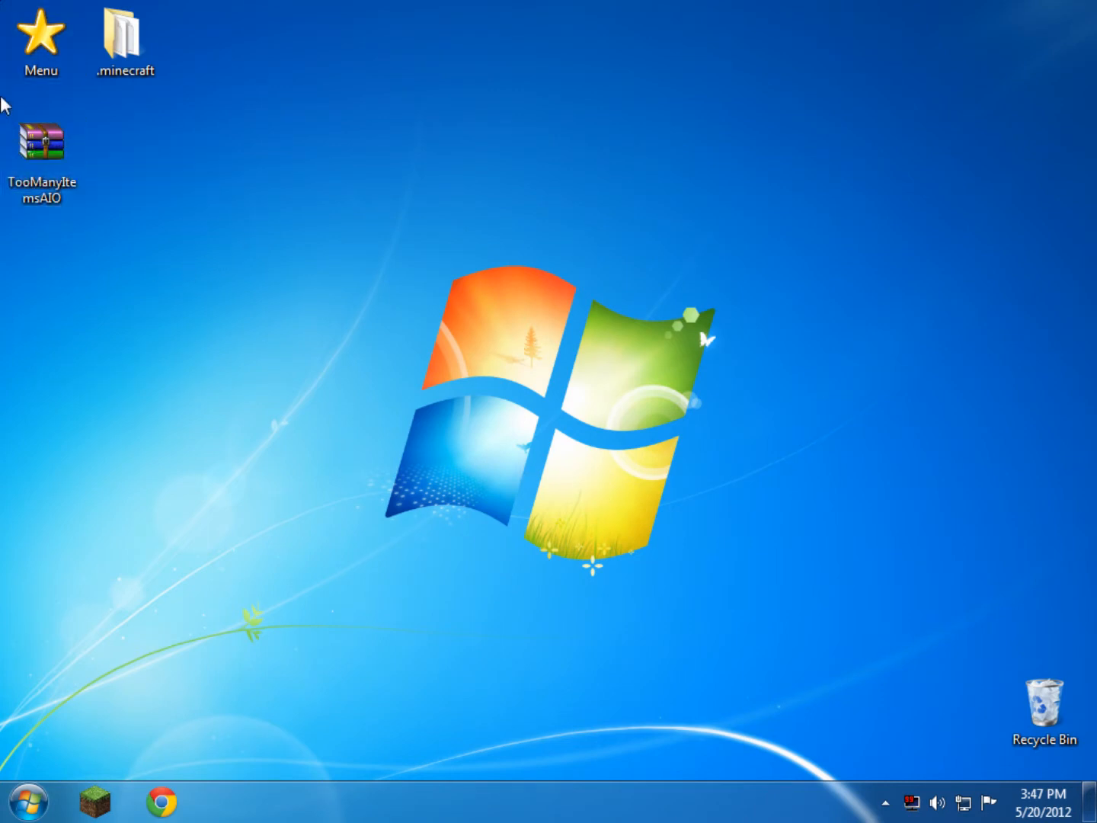
{"action": "mouse_move", "coordinate": [246, 183]}
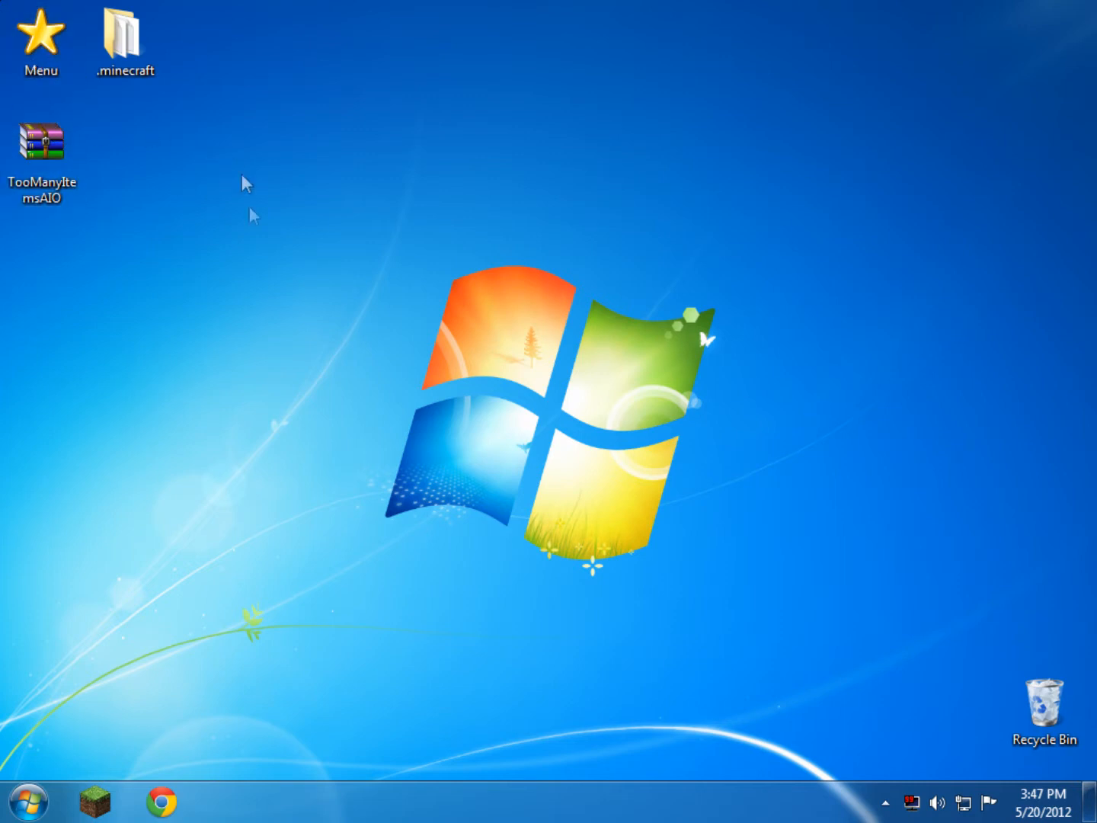
{"action": "mouse_move", "coordinate": [125, 210]}
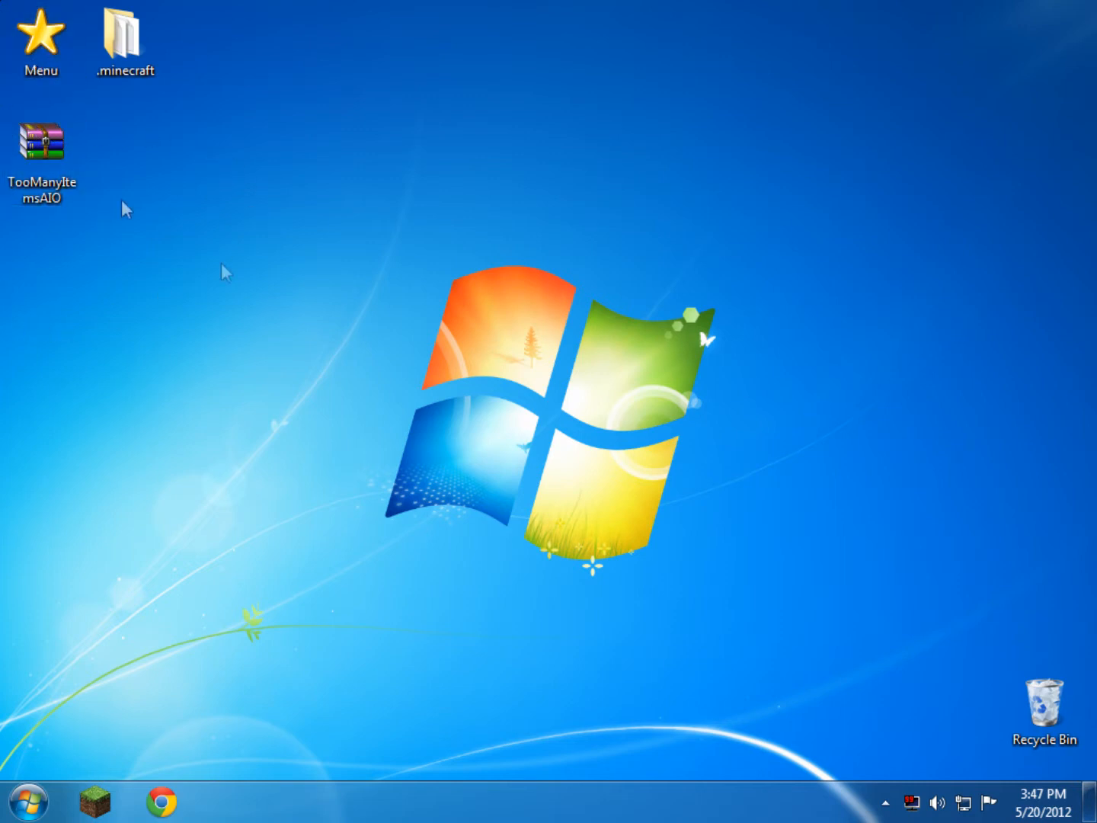
Drag TooManyItemsAIO.zip from the top-left desktop icons to the screen centre and select it.
{"action": "left_click", "coordinate": [43, 145]}
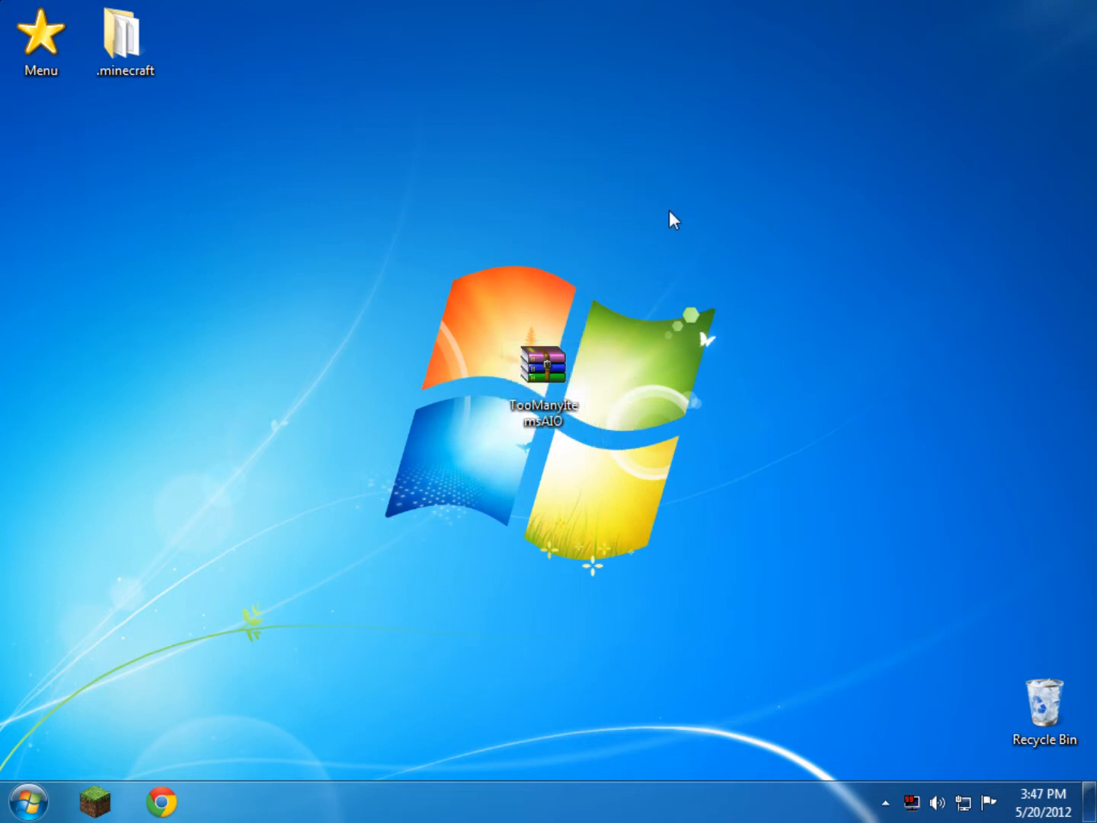
{"action": "left_click", "coordinate": [543, 362]}
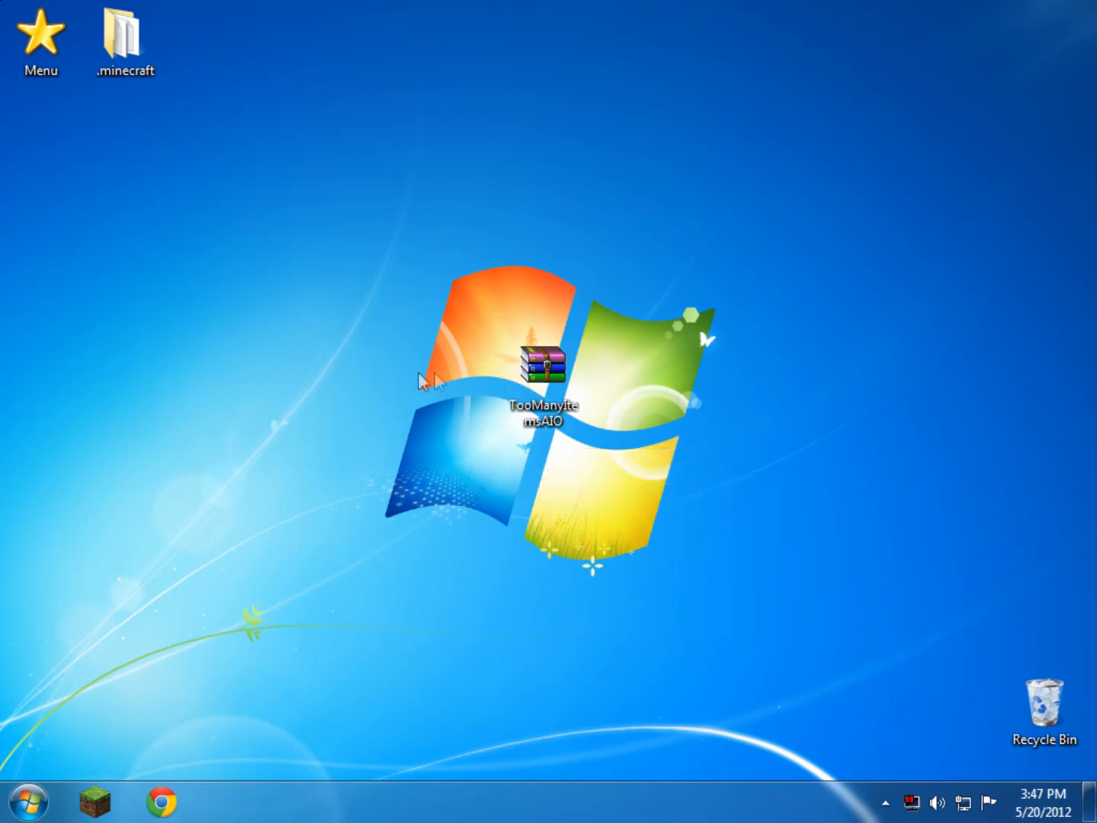
{"action": "left_click", "coordinate": [545, 366]}
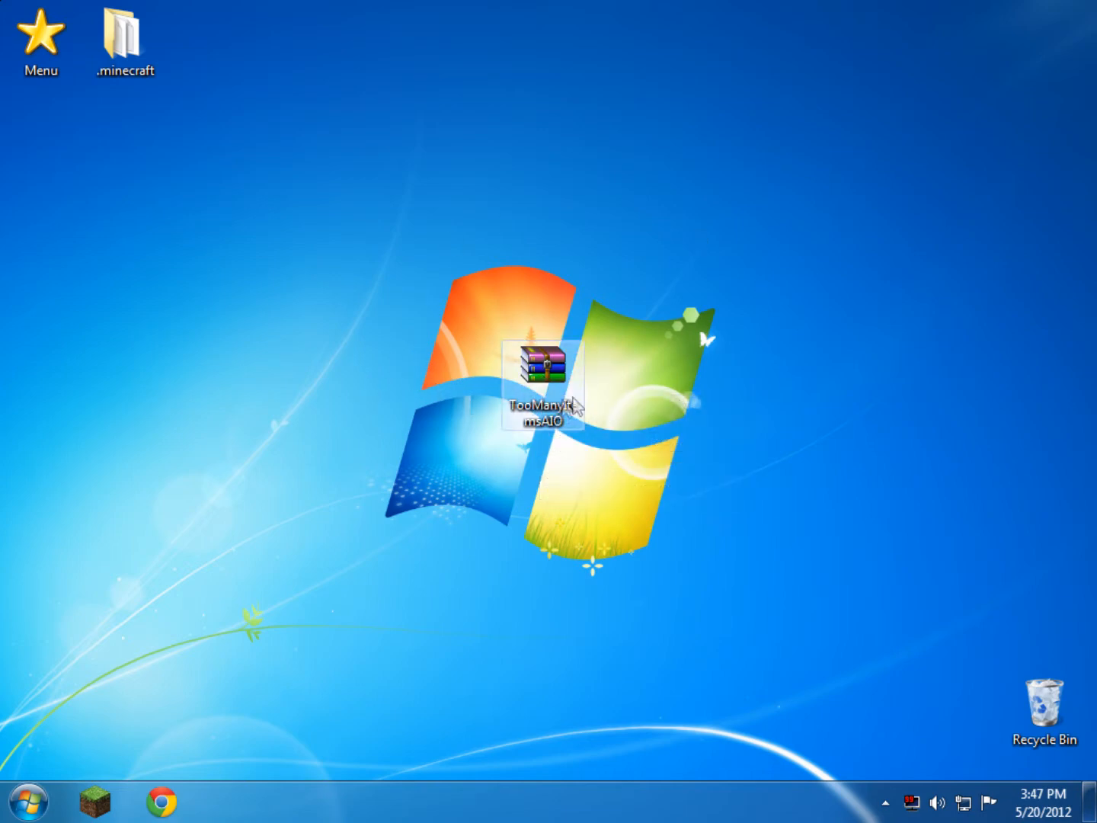
{"action": "mouse_move", "coordinate": [537, 404]}
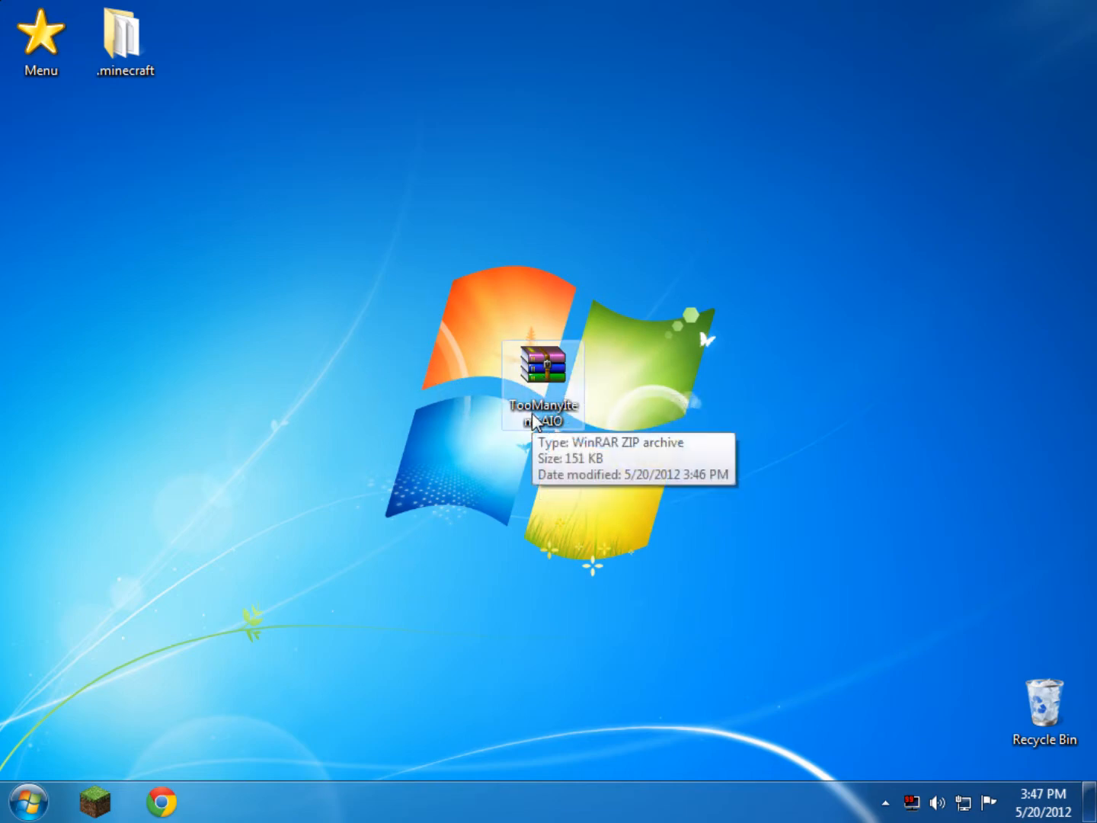
Extract ModLoader.zip and the TooManyItems zip from TooManyItemsAIO to the desktop, then close WinRAR.
{"action": "double_click", "coordinate": [543, 373]}
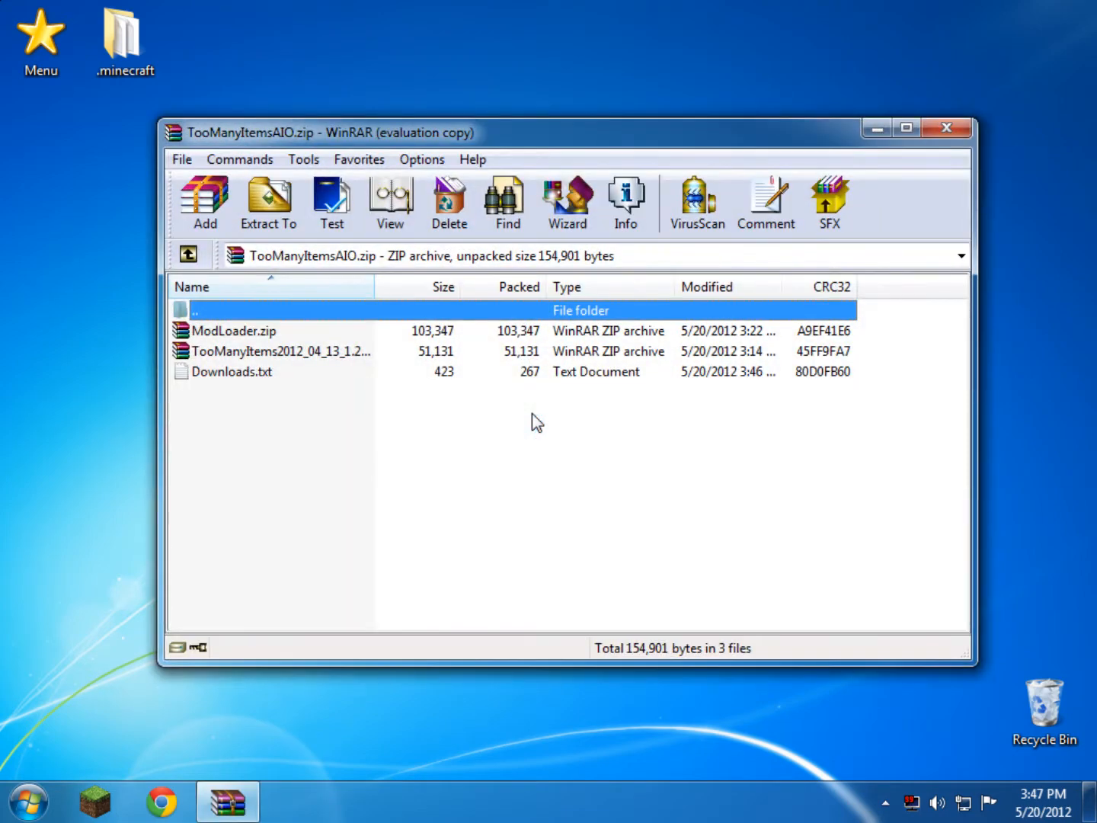
{"action": "left_click", "coordinate": [281, 352]}
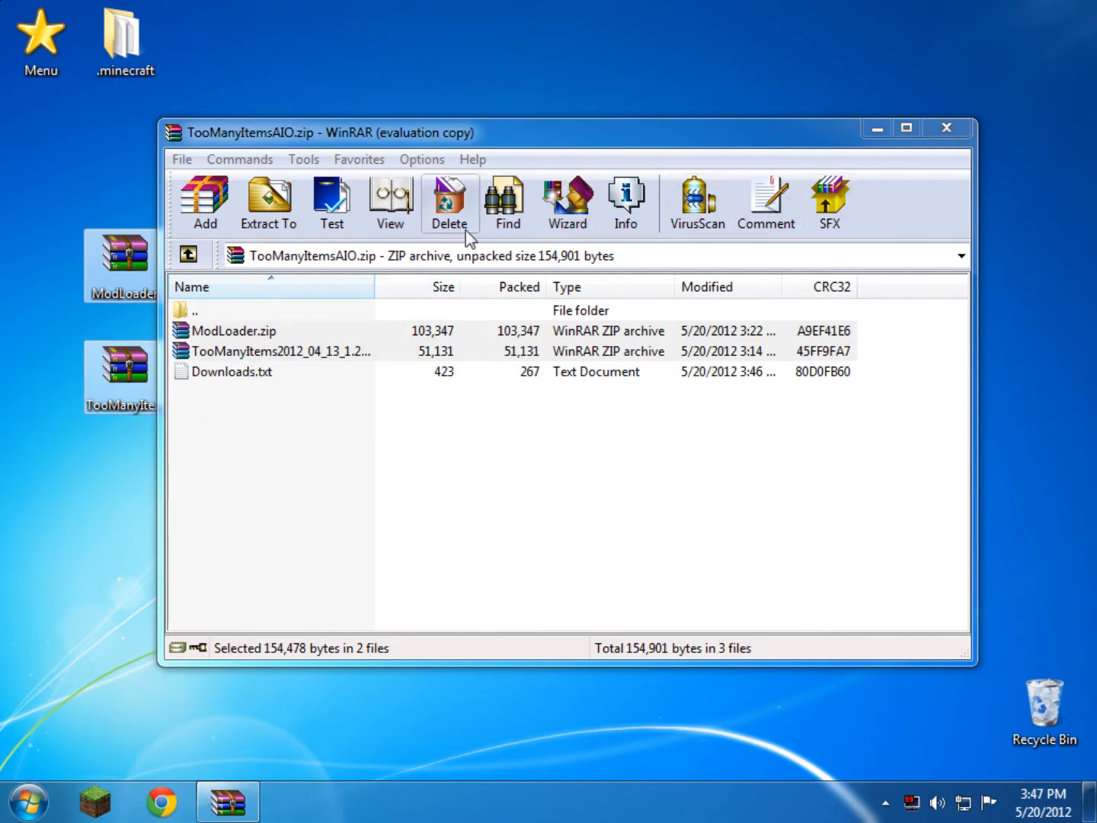
{"action": "mouse_move", "coordinate": [416, 442]}
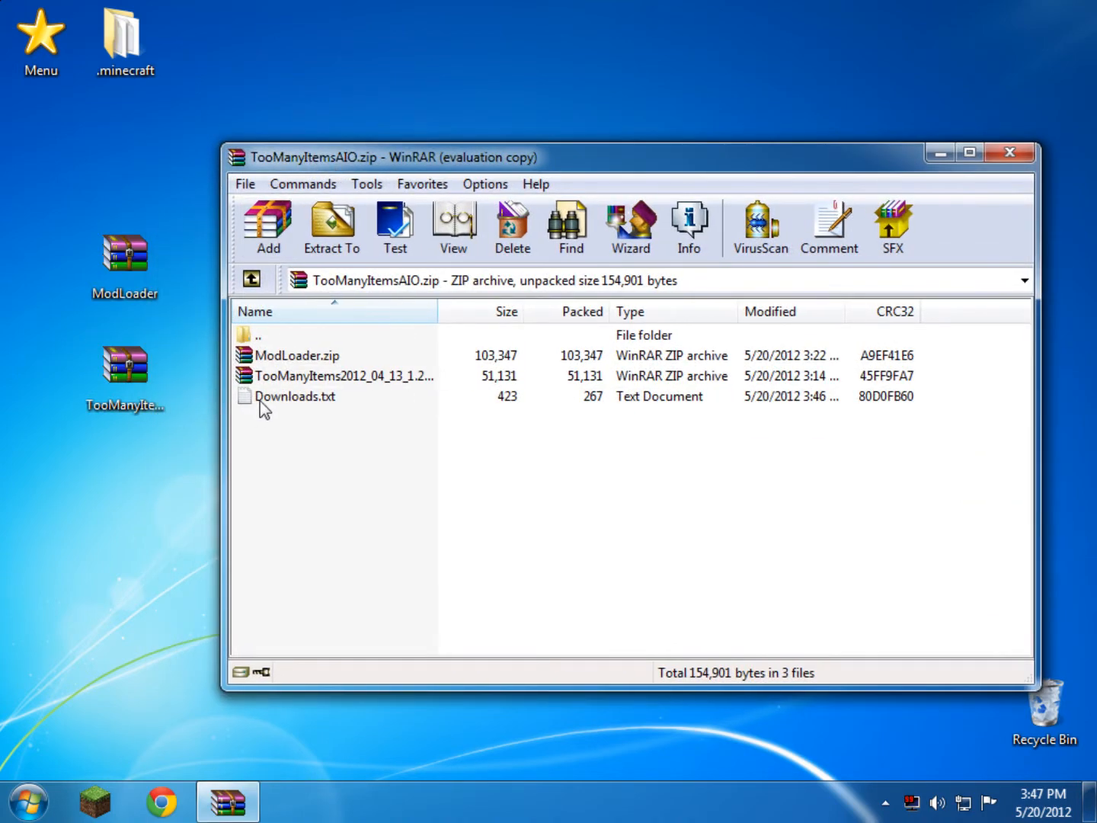
{"action": "double_click", "coordinate": [295, 396]}
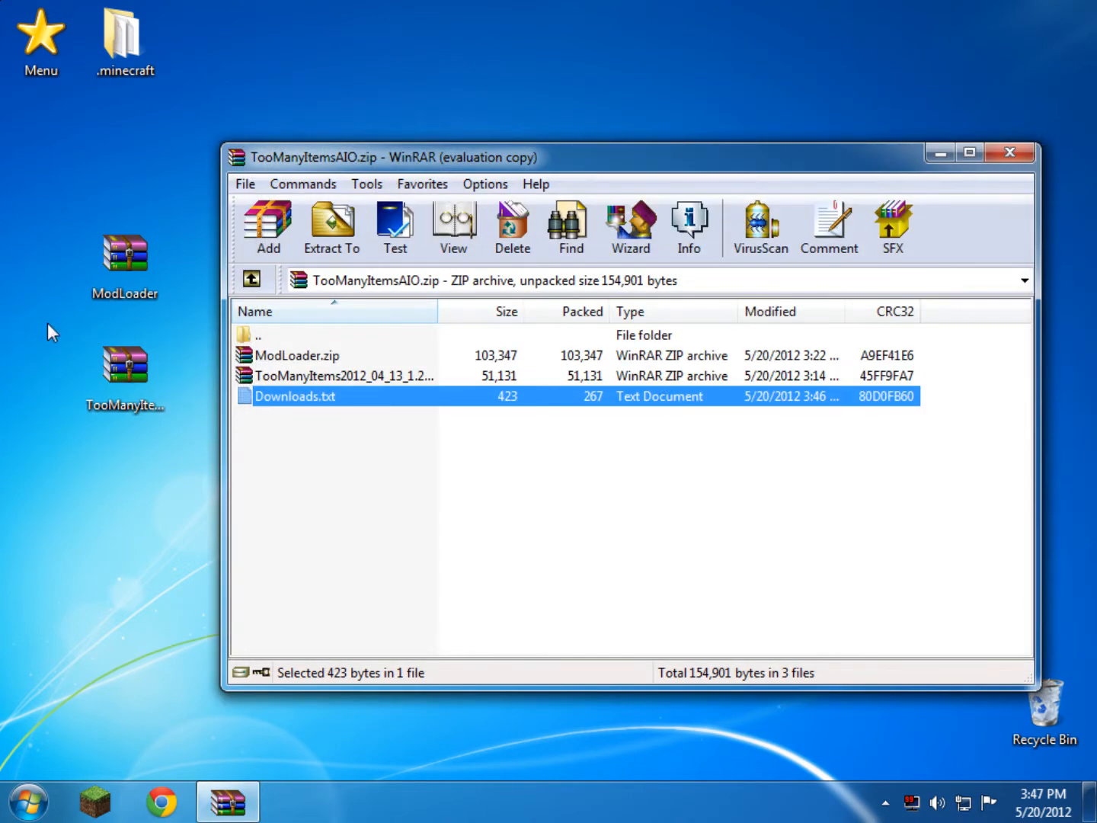
{"action": "mouse_move", "coordinate": [354, 420]}
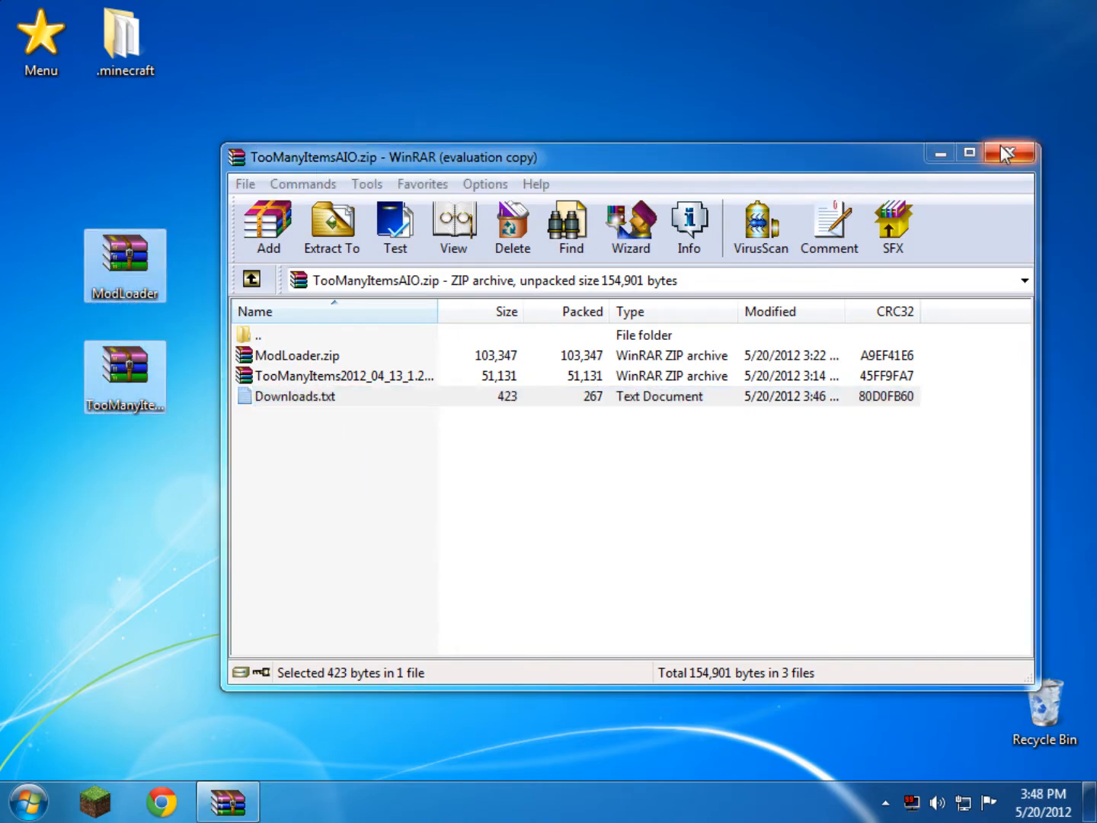
{"action": "left_click", "coordinate": [1008, 153]}
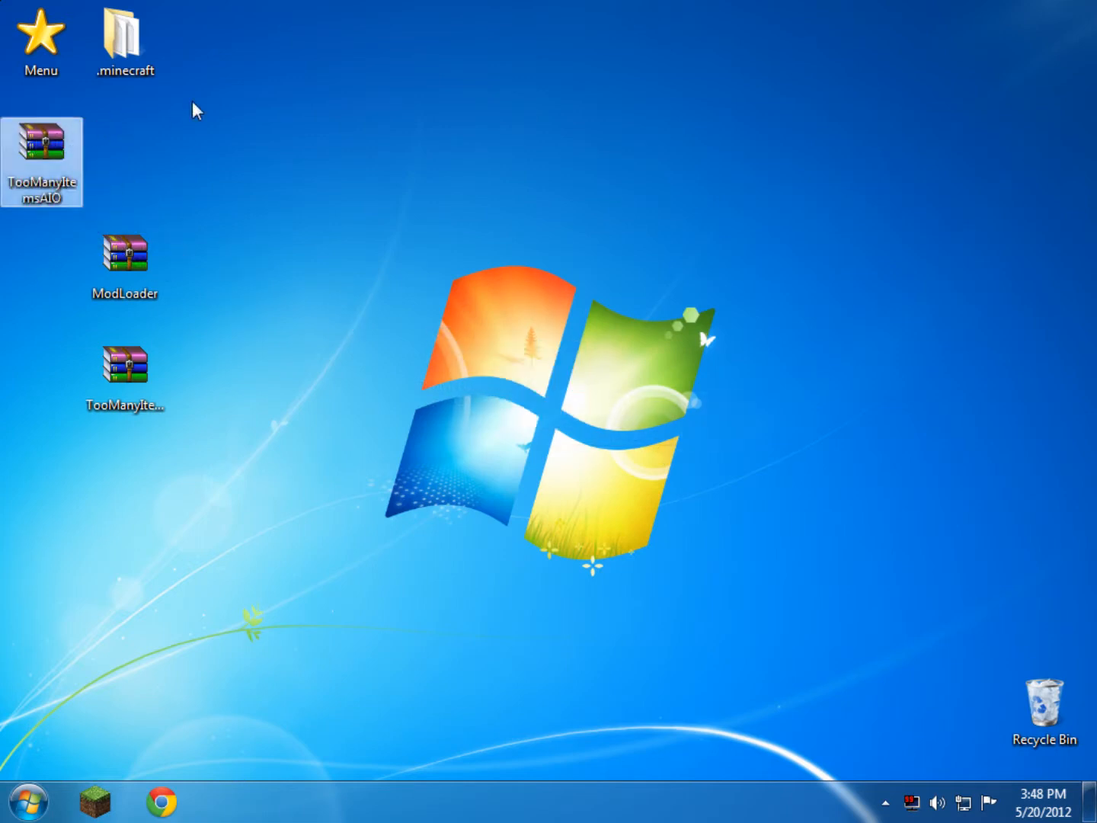
Search the Start menu for %appdata% to open the Roaming folder containing .minecraft.
{"action": "left_click", "coordinate": [124, 36]}
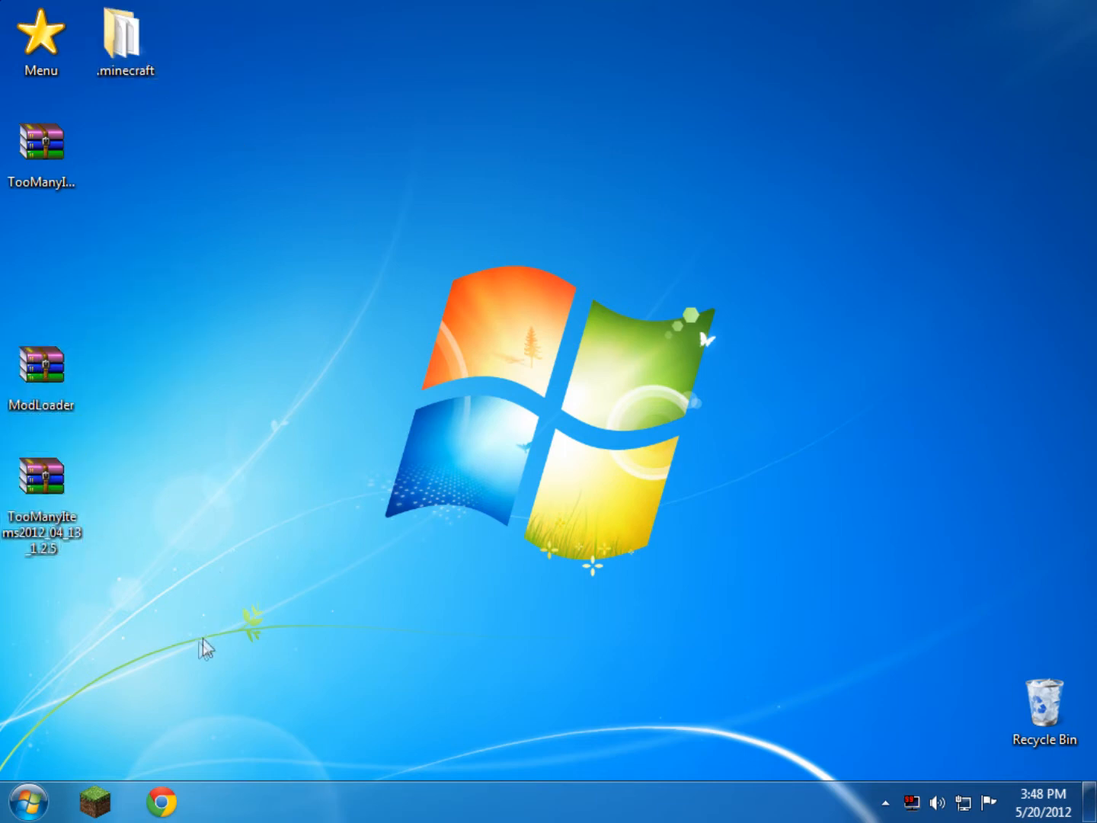
{"action": "left_click", "coordinate": [27, 802]}
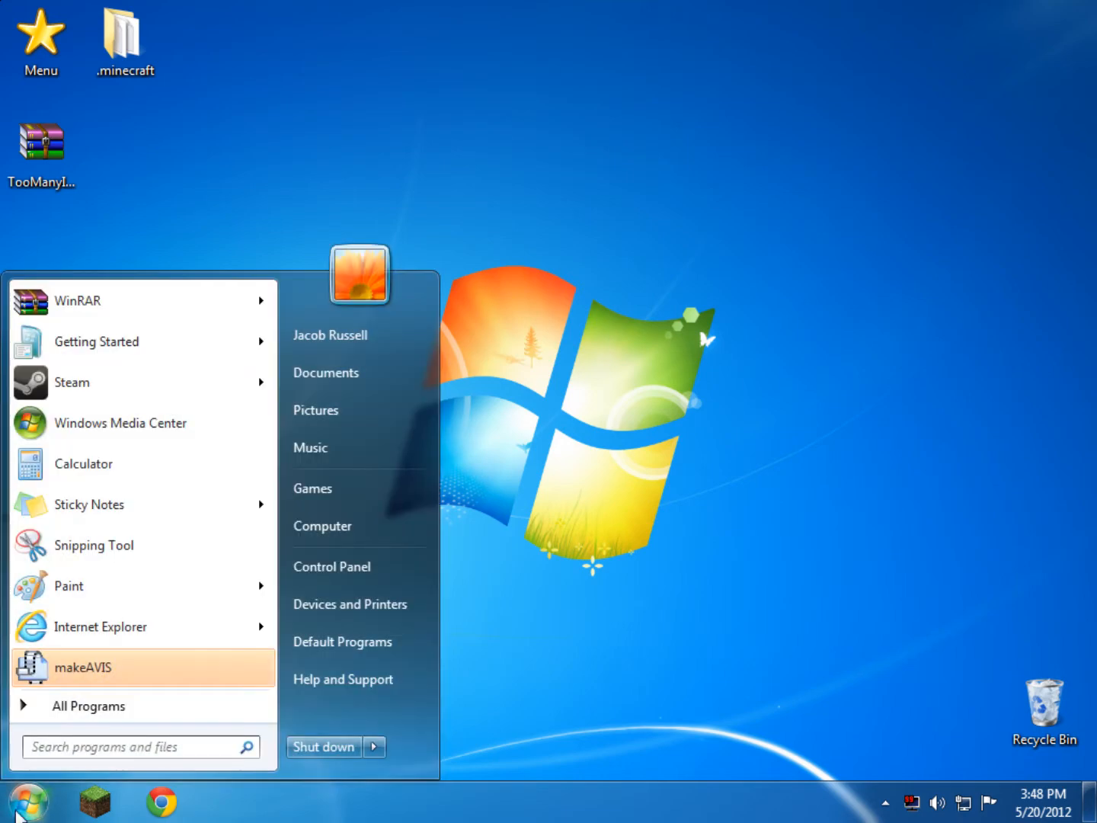
{"action": "type", "text": "%app"}
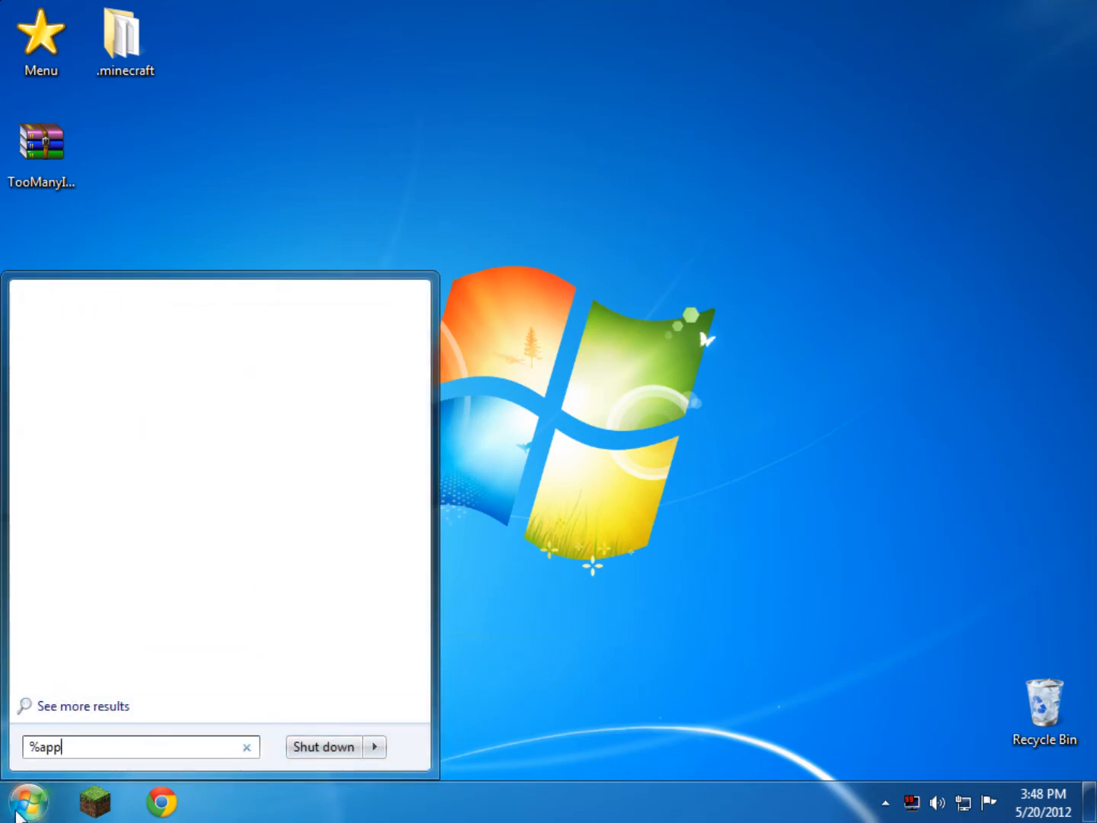
{"action": "key", "text": "Return"}
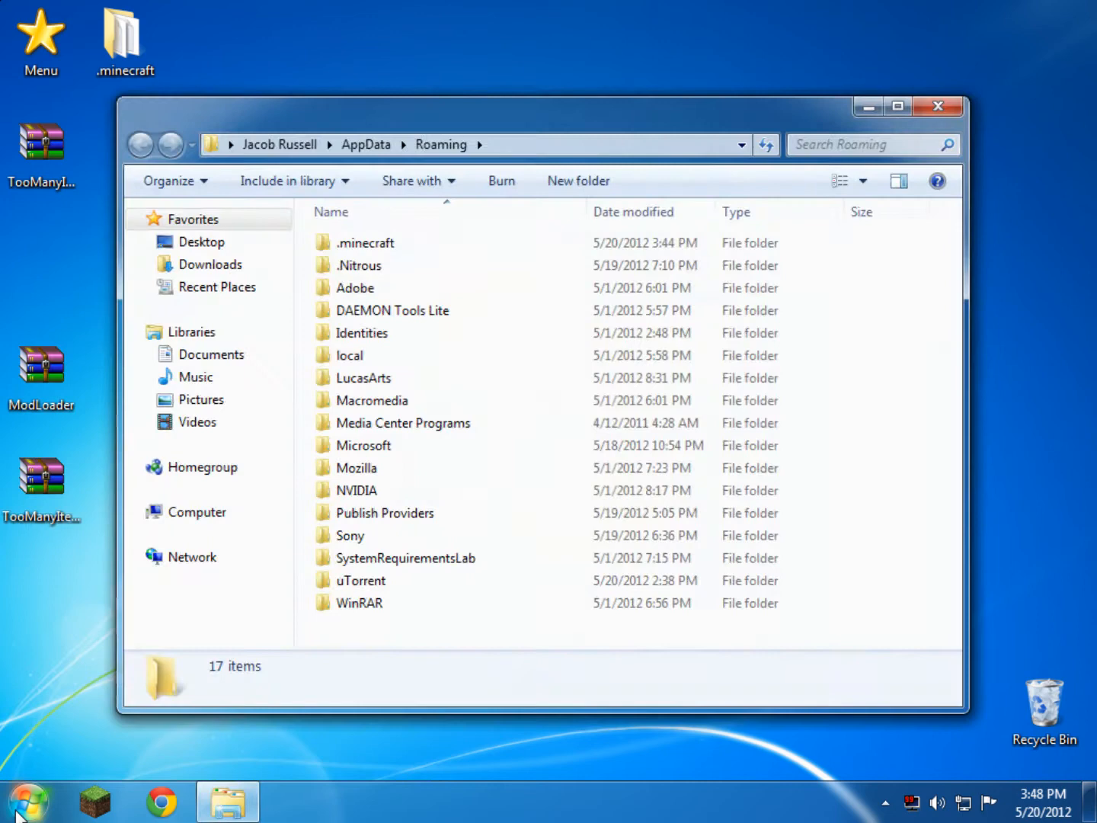
Open .minecraft\bin and show the Open with options for minecraft.jar.
{"action": "left_click", "coordinate": [366, 242]}
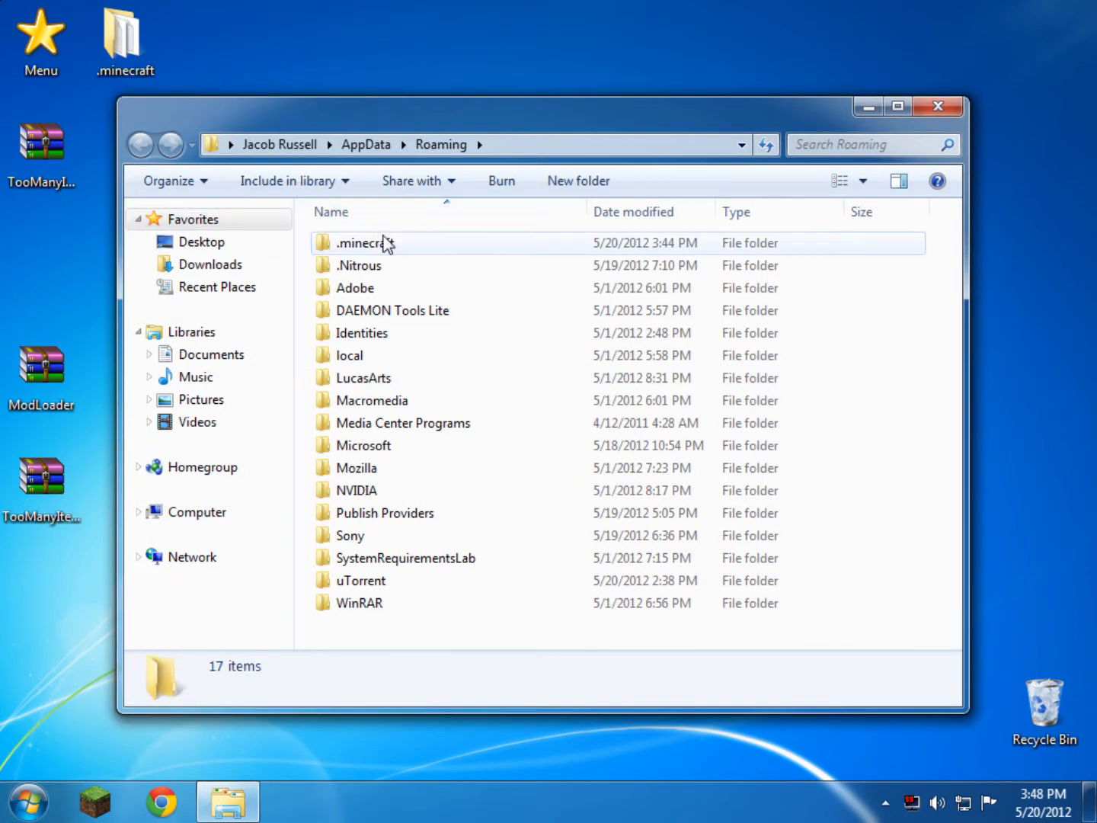
{"action": "double_click", "coordinate": [365, 242]}
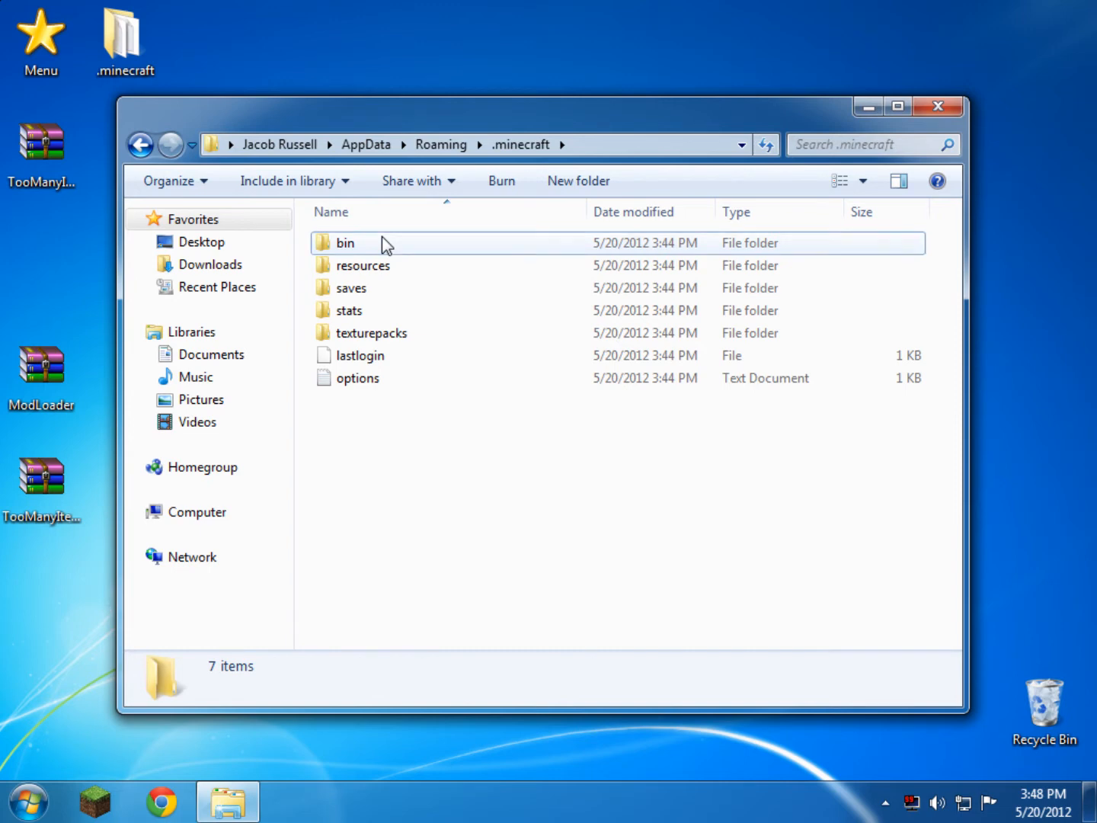
{"action": "double_click", "coordinate": [345, 242]}
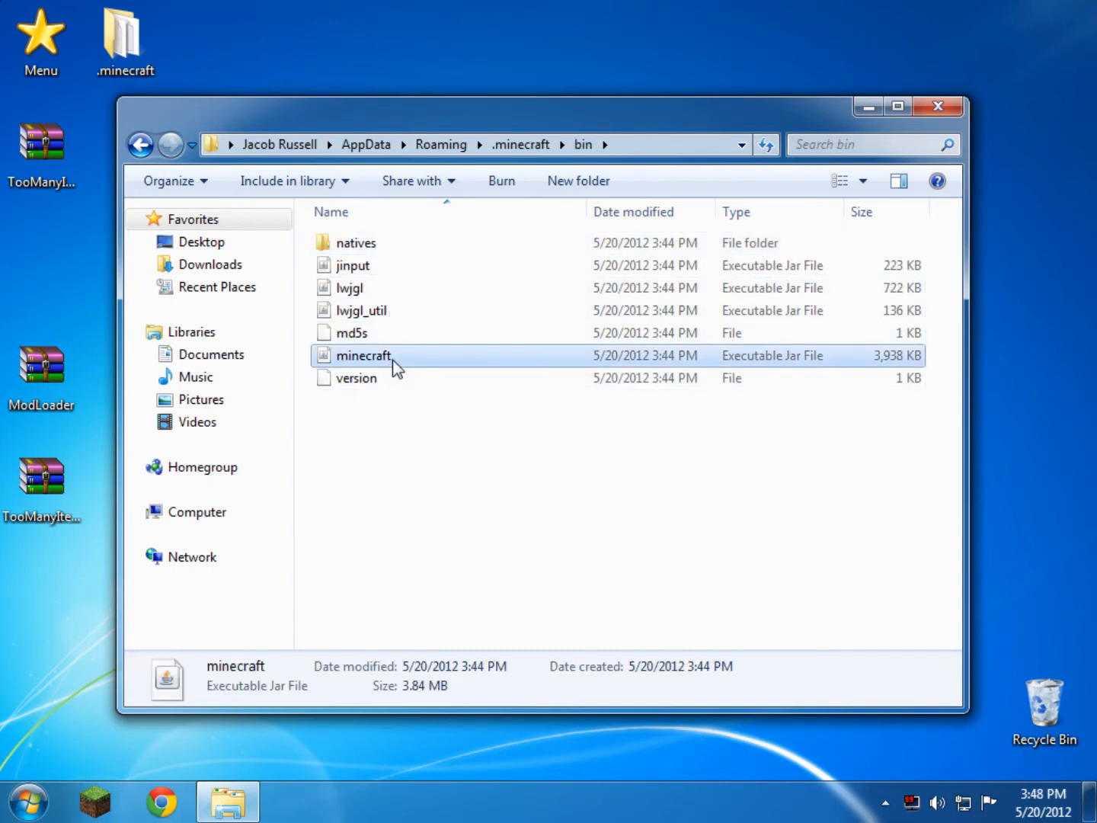
{"action": "right_click", "coordinate": [362, 356]}
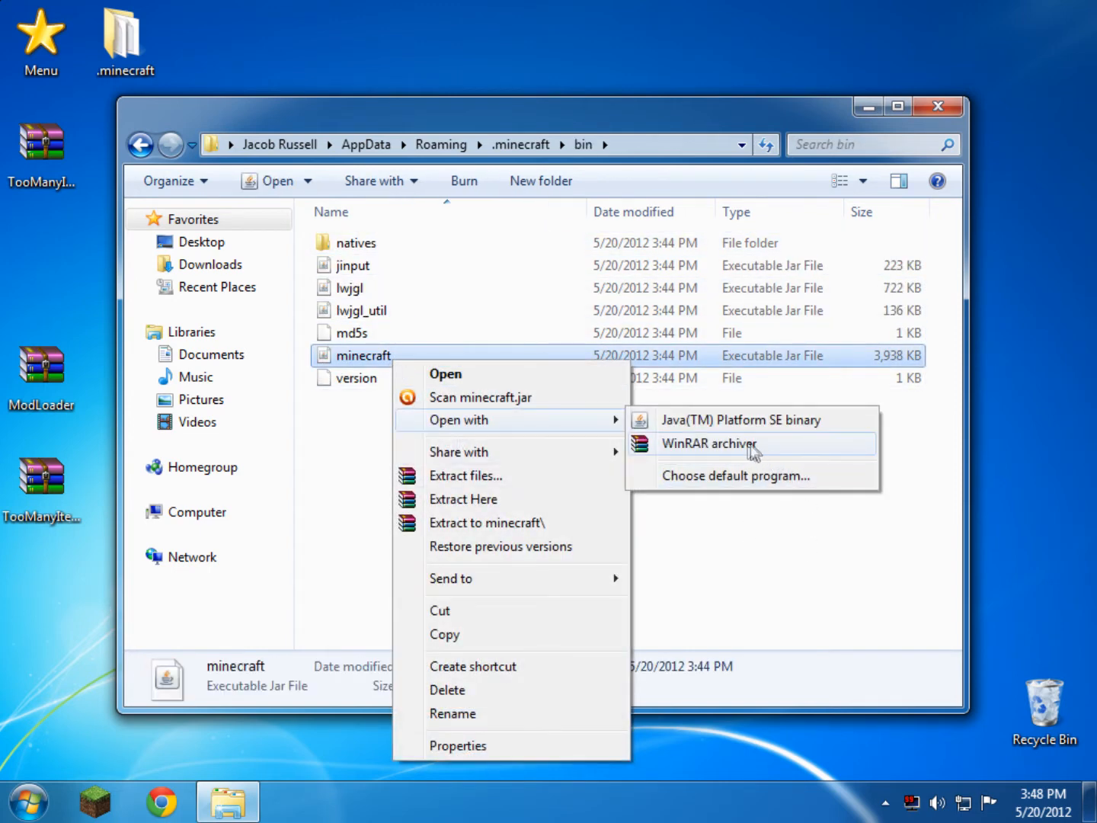
Open minecraft.jar with WinRAR and delete its META-INF folder, confirming with Yes.
{"action": "left_click", "coordinate": [709, 443]}
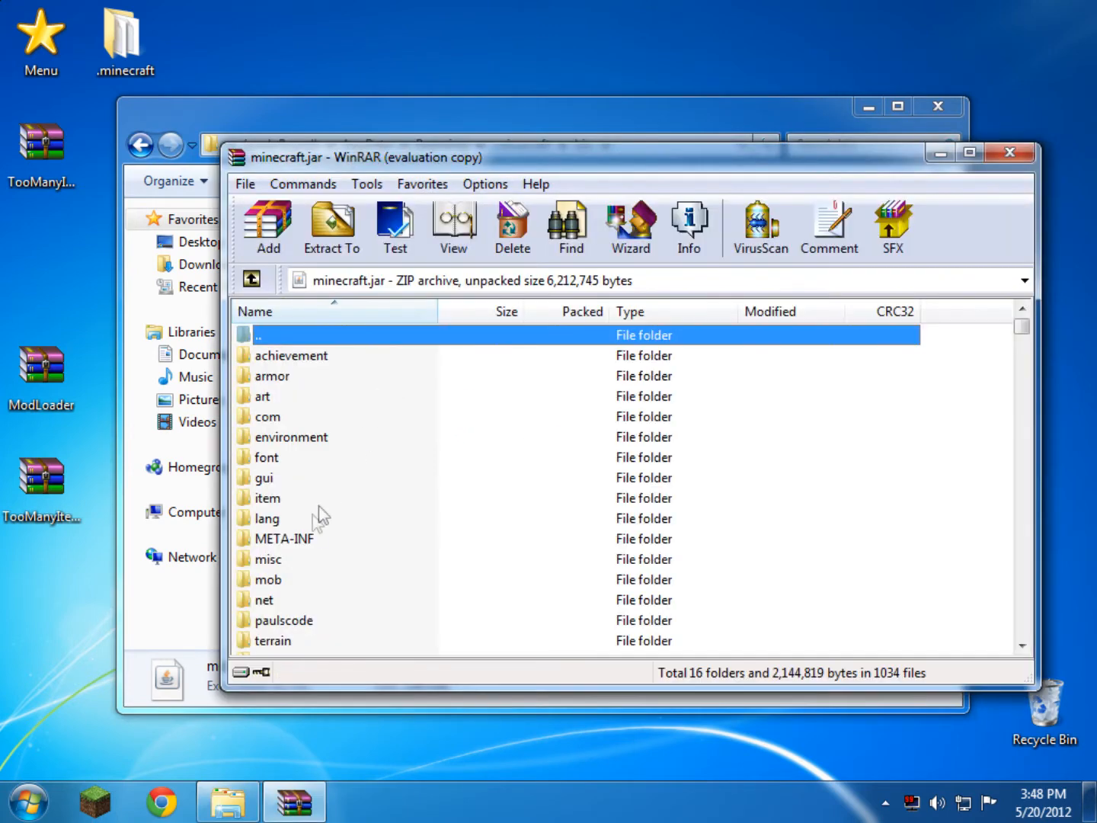
{"action": "right_click", "coordinate": [286, 538]}
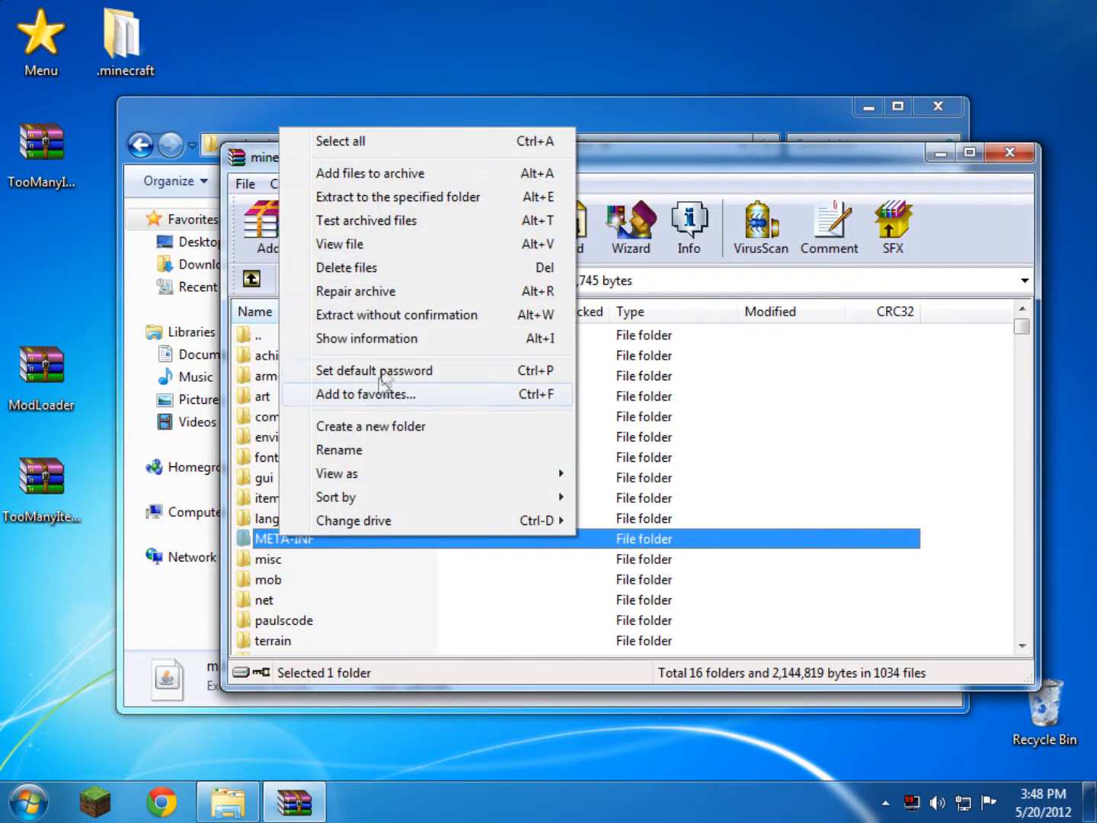
{"action": "left_click", "coordinate": [346, 268]}
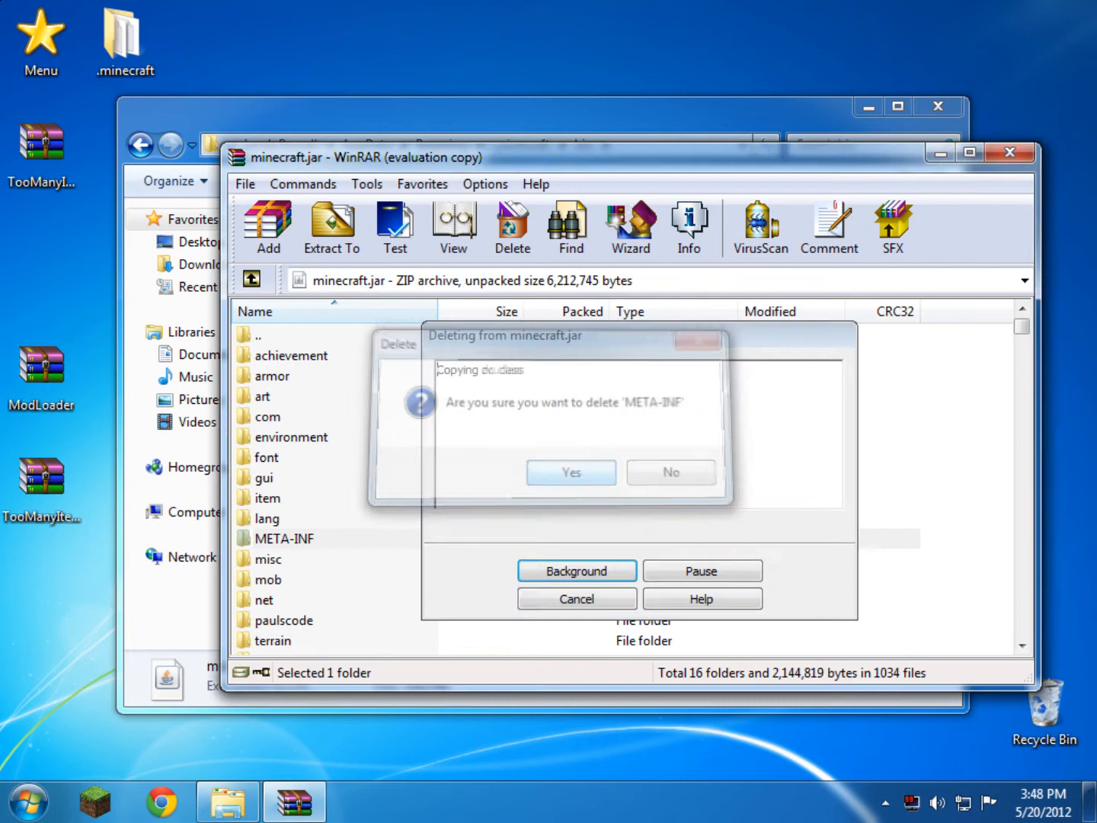
{"action": "left_click", "coordinate": [570, 473]}
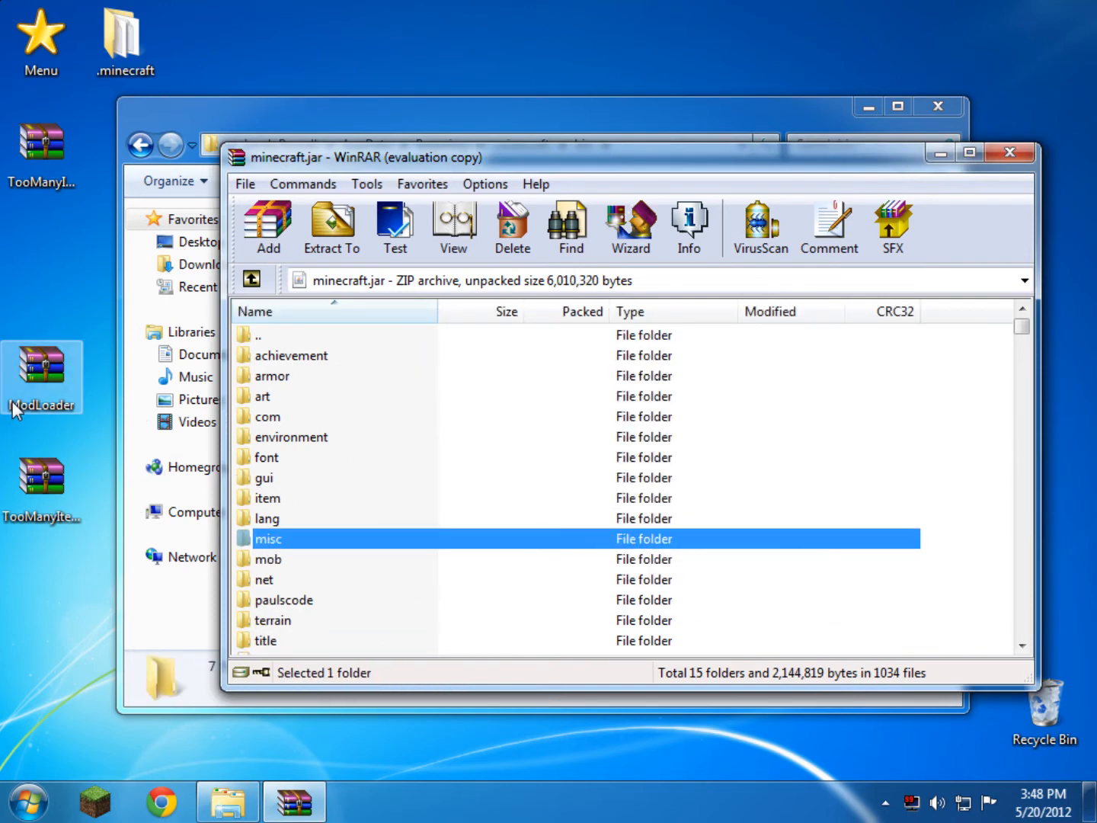
Select all files in the ModLoader and TooManyItems archives and add them into minecraft.jar.
{"action": "double_click", "coordinate": [42, 366]}
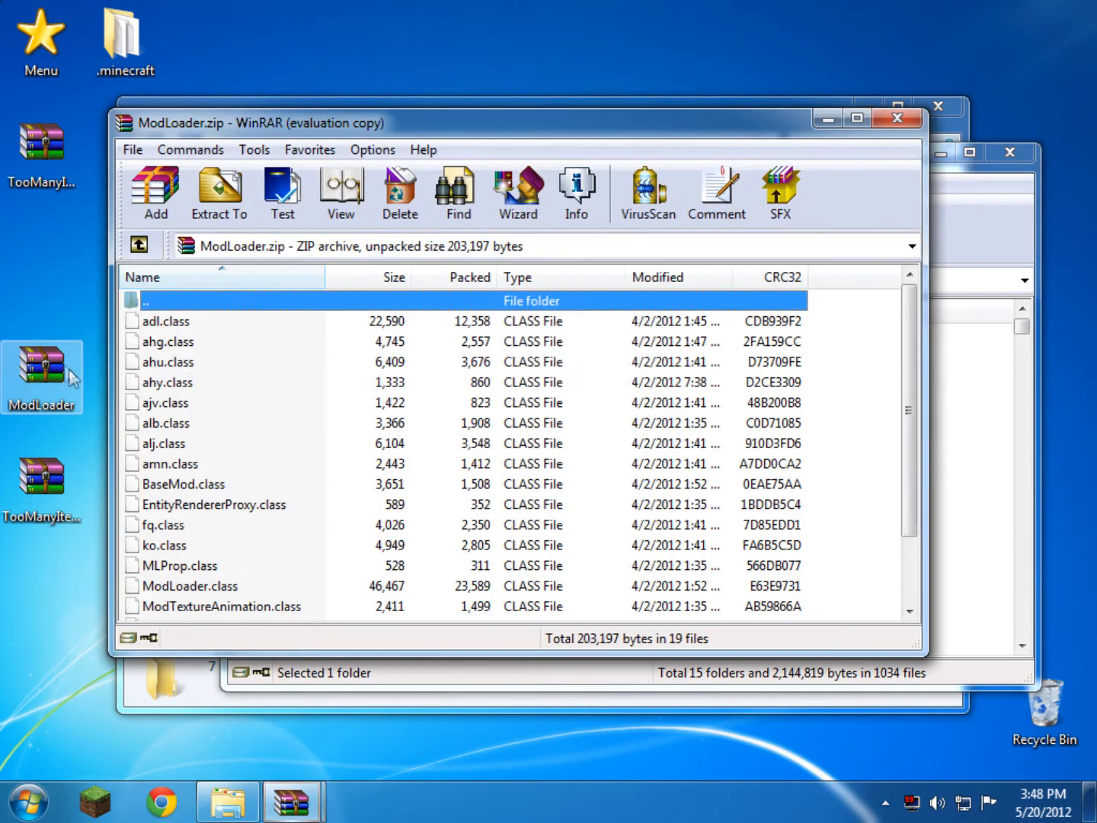
{"action": "key", "text": "ctrl+a"}
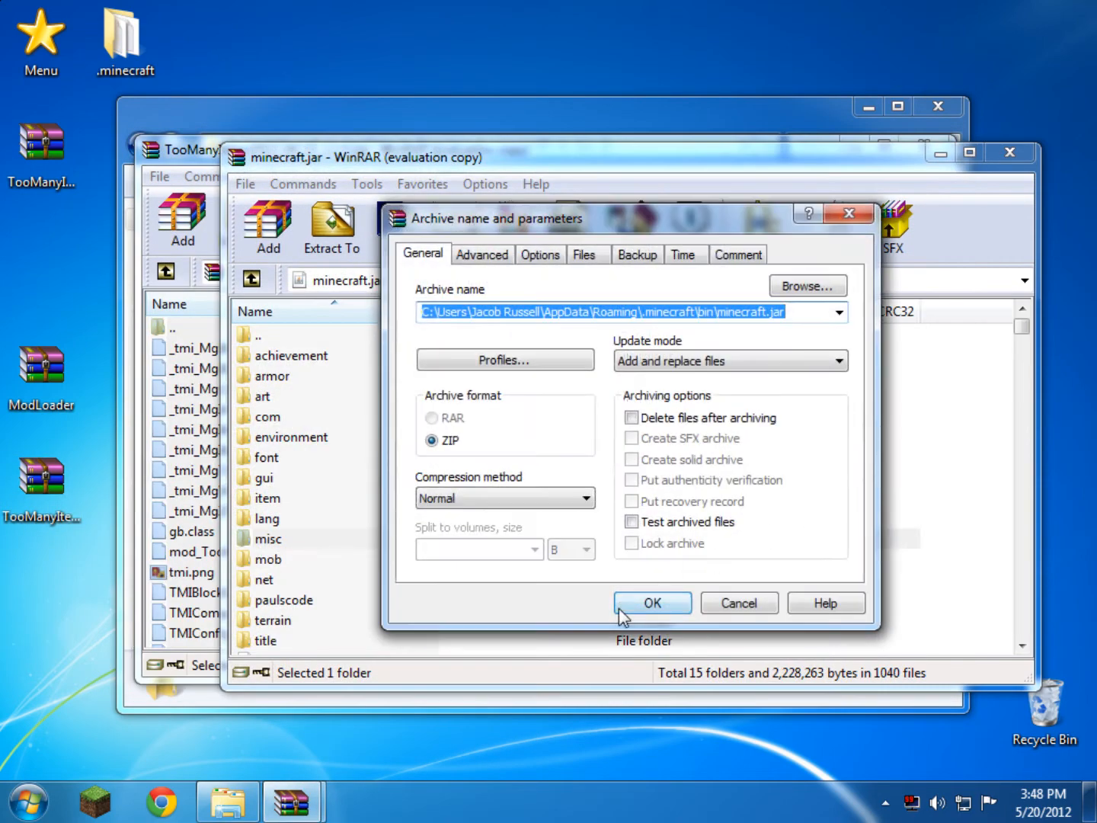
{"action": "left_click", "coordinate": [651, 603]}
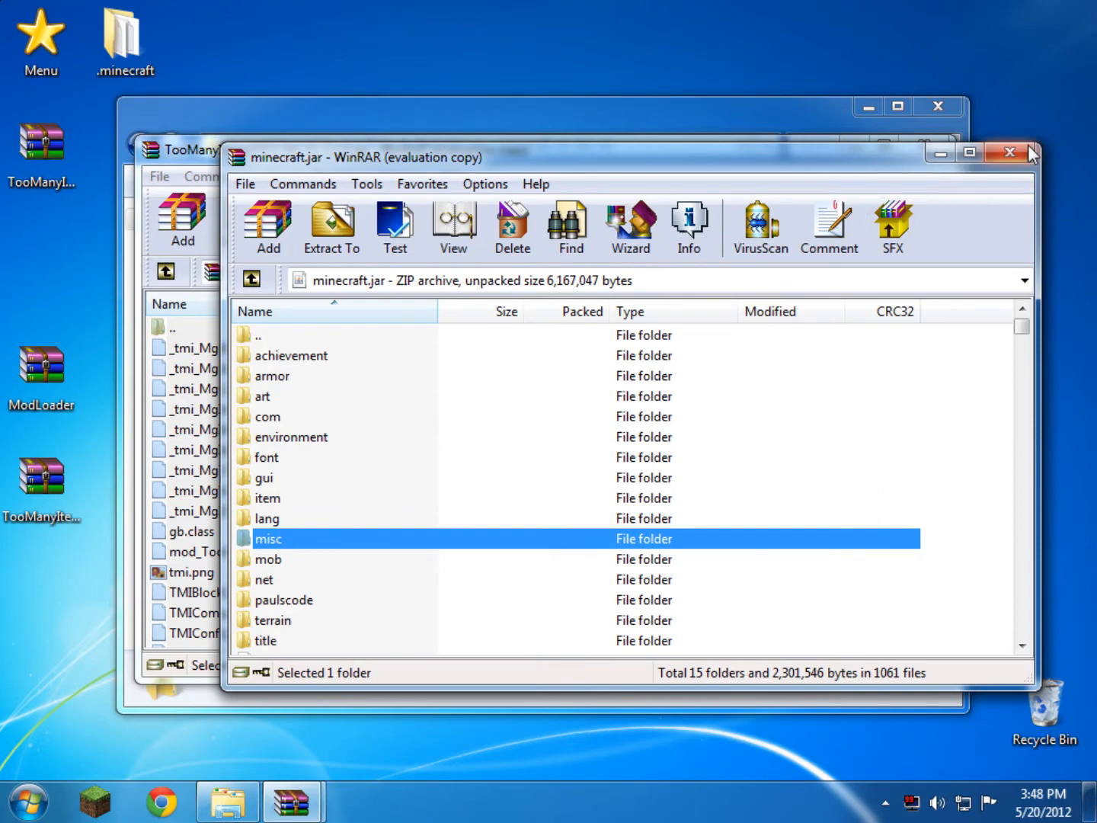
Close the minecraft.jar WinRAR window and the bin folder window.
{"action": "left_click", "coordinate": [1011, 152]}
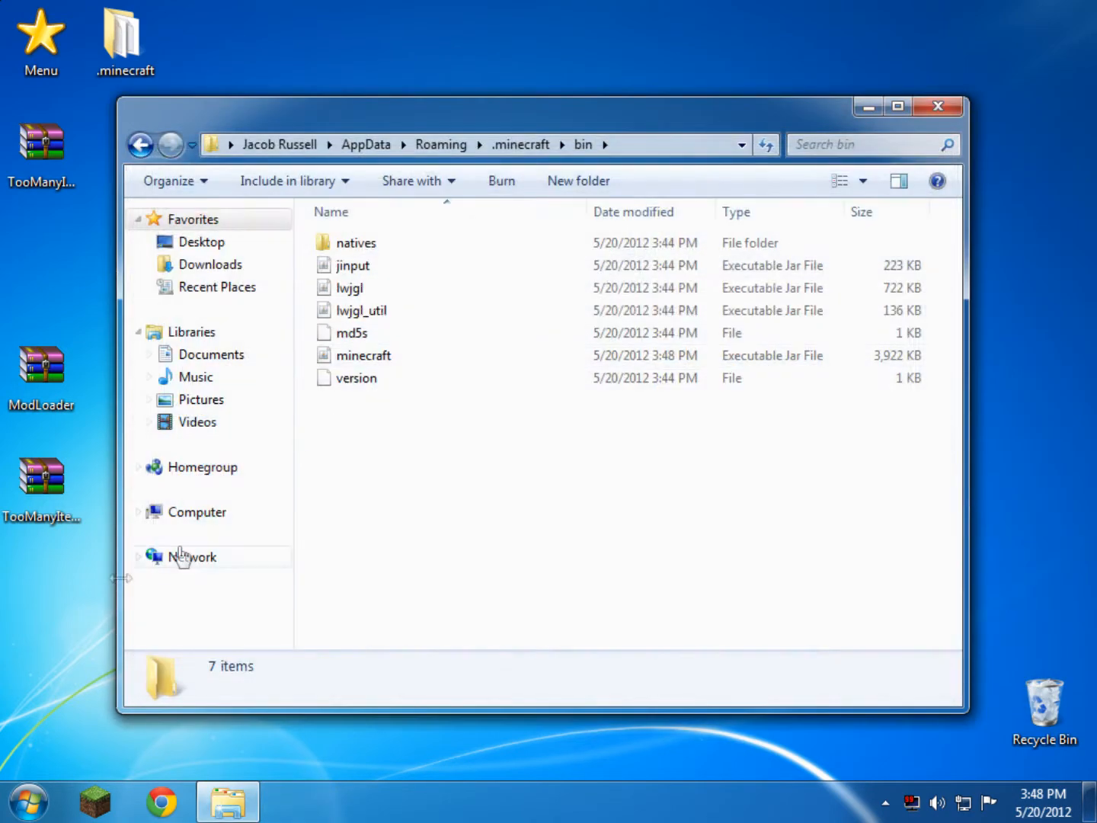
{"action": "left_click", "coordinate": [938, 106]}
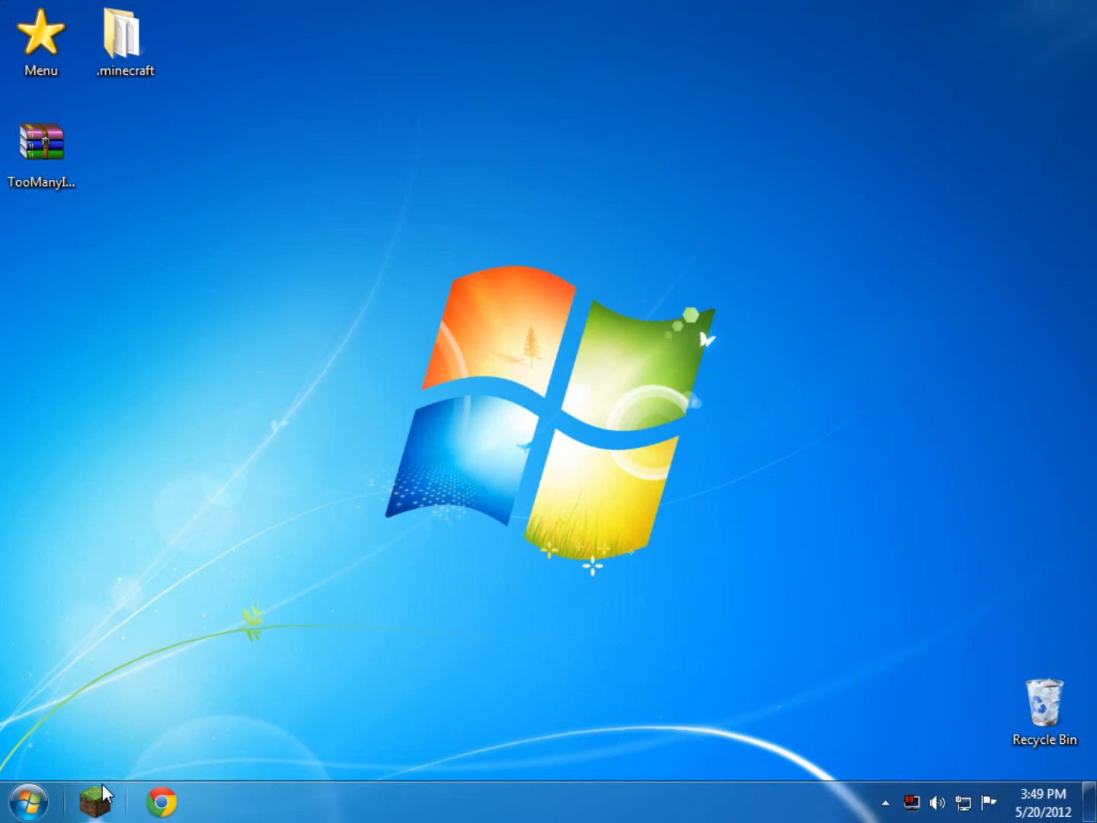
{"action": "mouse_move", "coordinate": [644, 546]}
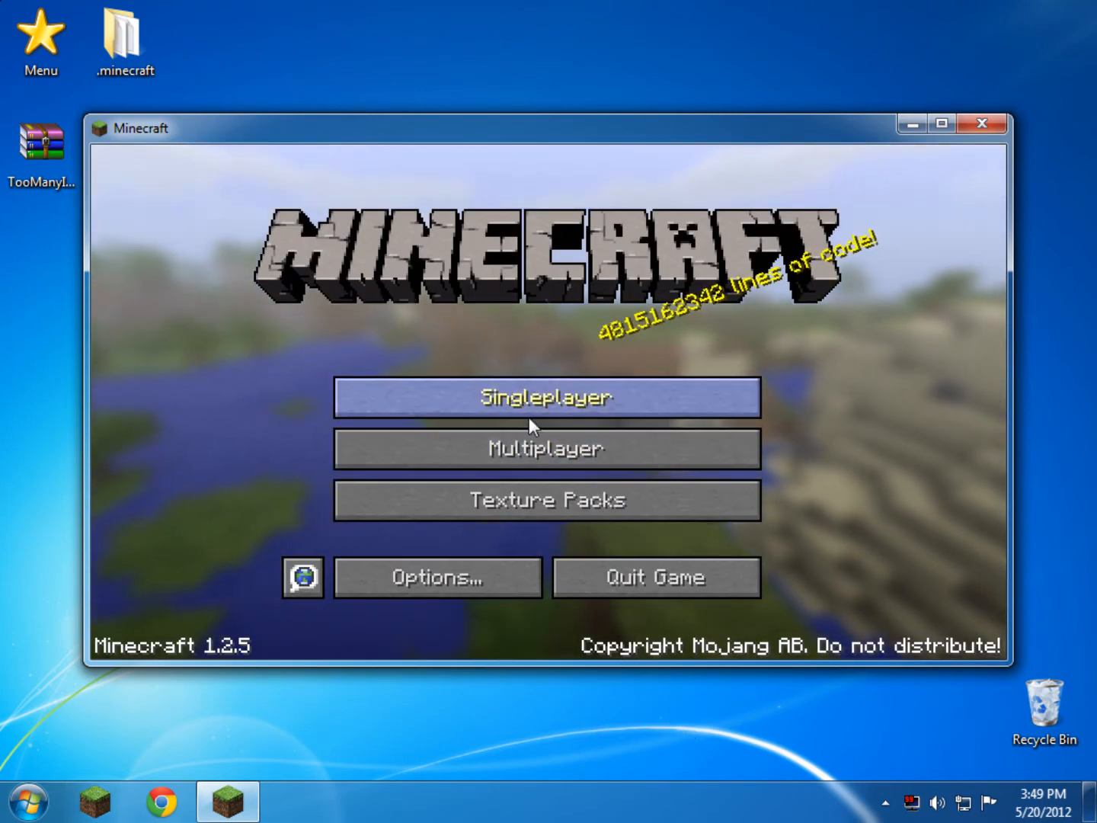
Choose Singleplayer in Minecraft 1.2.5 and create a new world.
{"action": "left_click", "coordinate": [546, 397]}
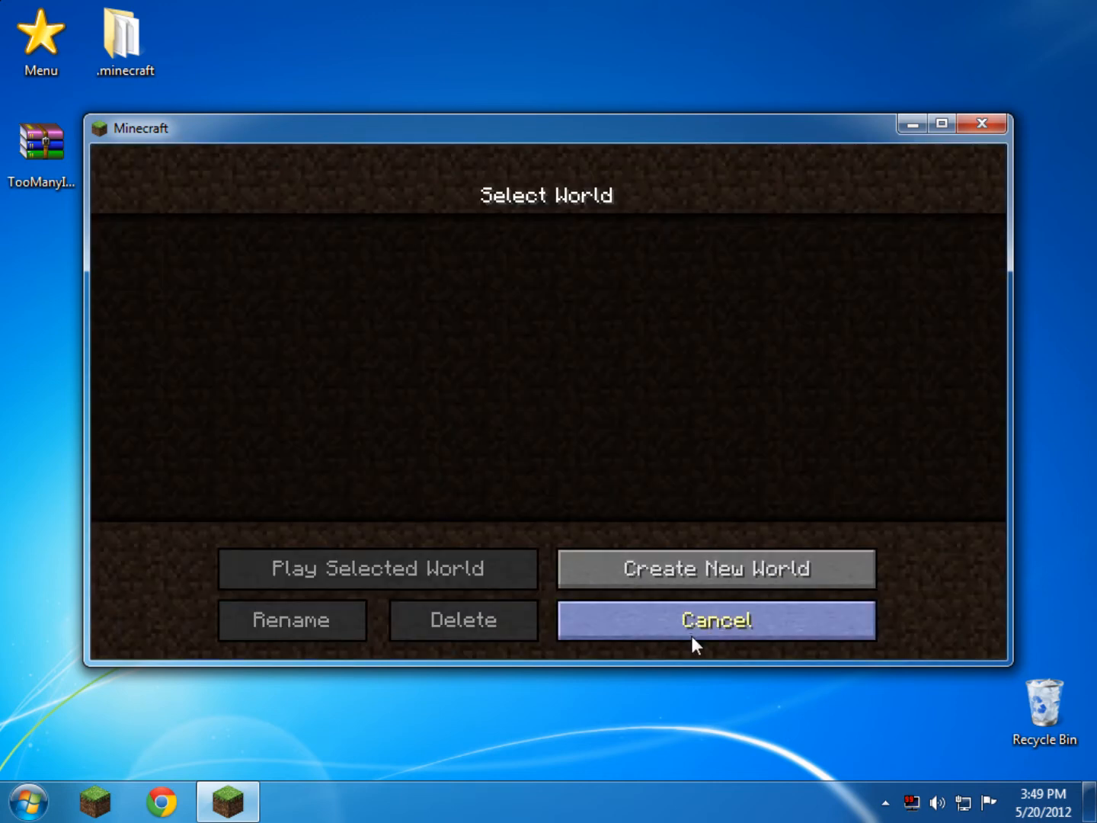
{"action": "left_click", "coordinate": [715, 568]}
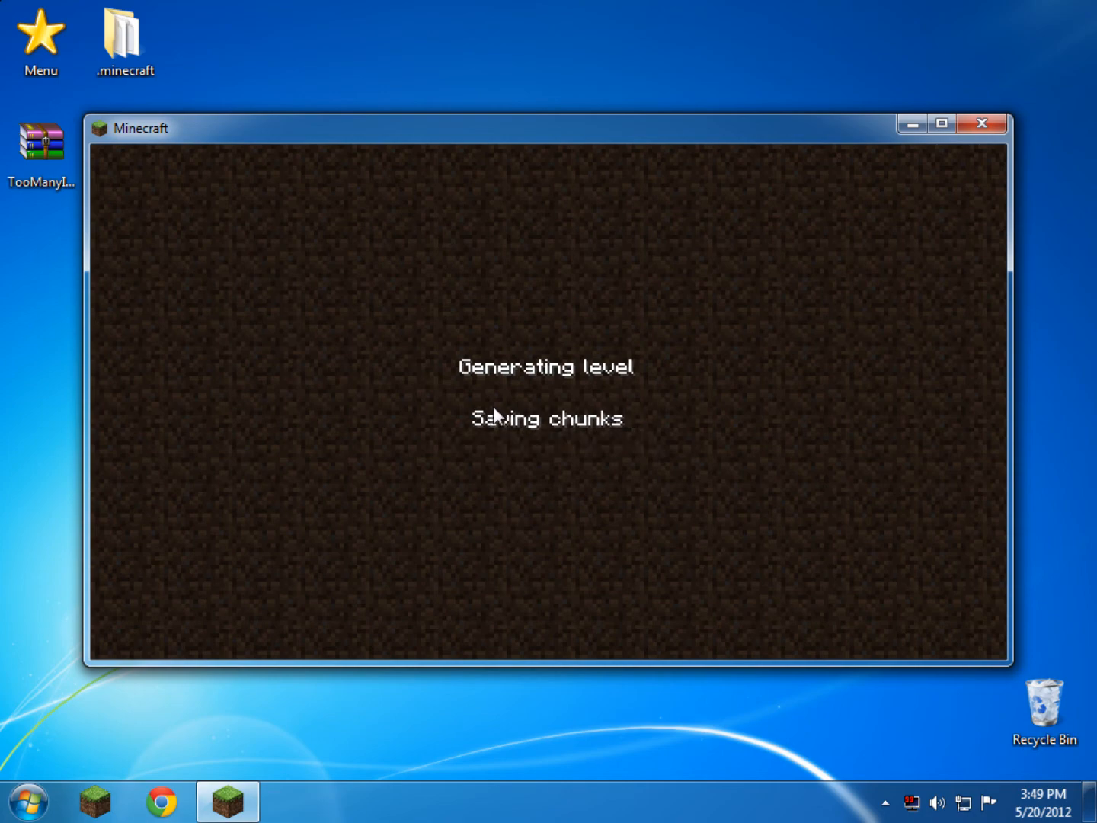
{"action": "mouse_move", "coordinate": [488, 467]}
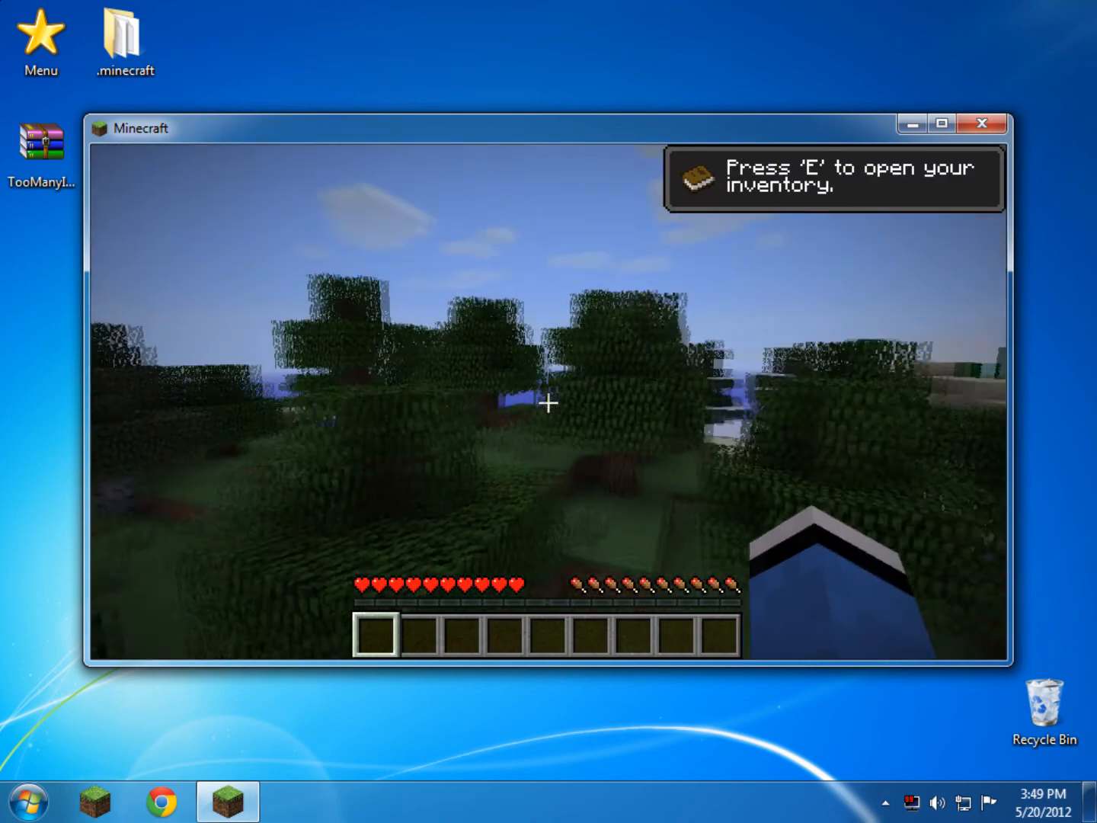
Put two potions in the hotbar from the inventory, then save and quit to title.
{"action": "key", "text": "e"}
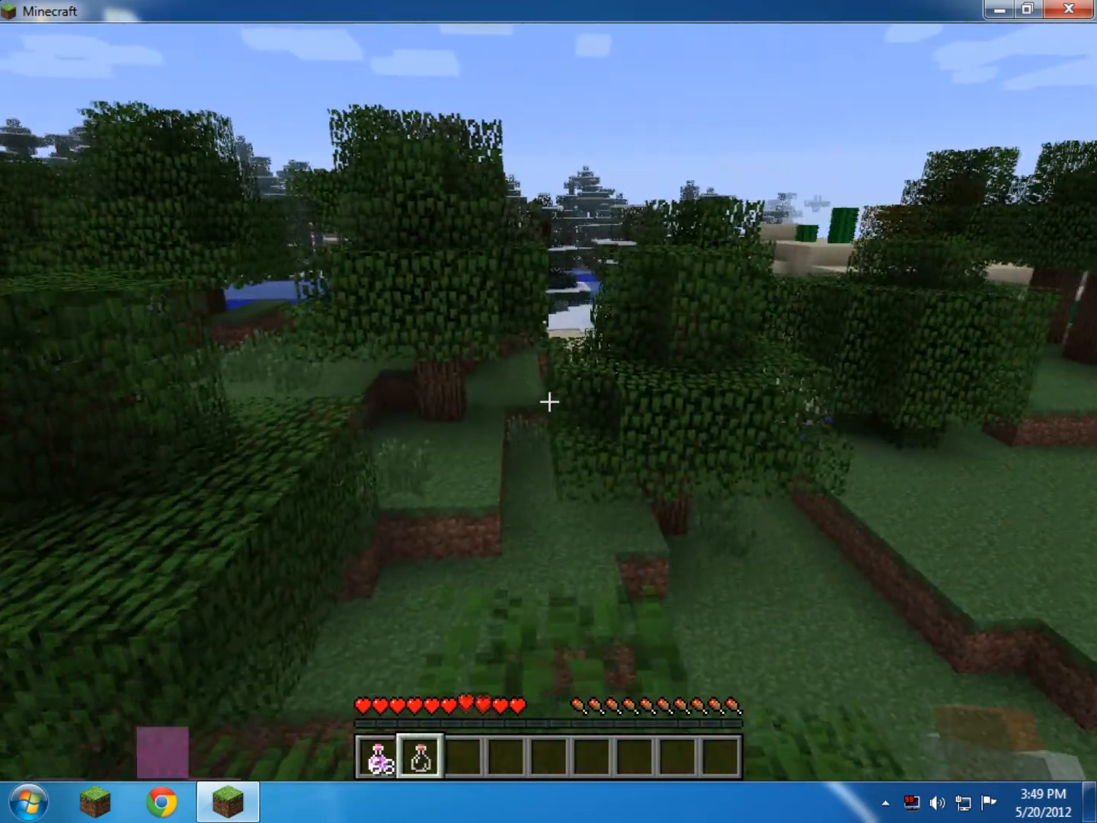
{"action": "key", "text": "Escape"}
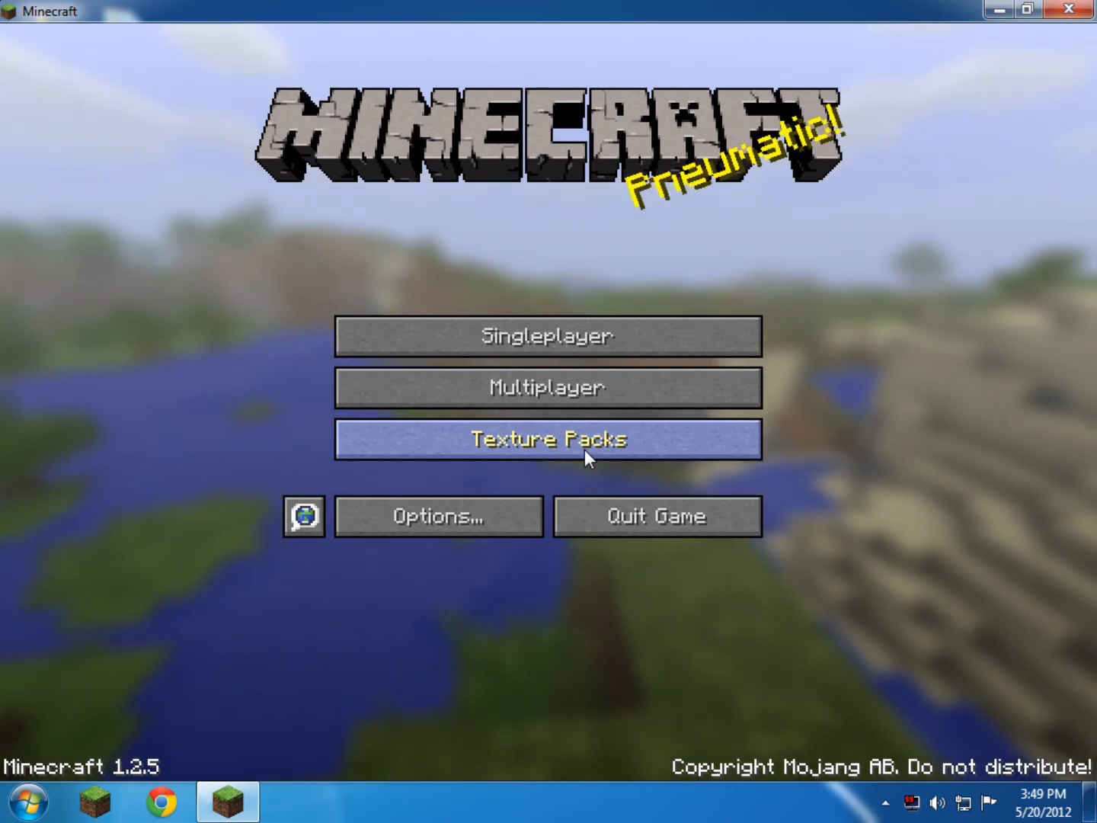
{"action": "mouse_move", "coordinate": [998, 724]}
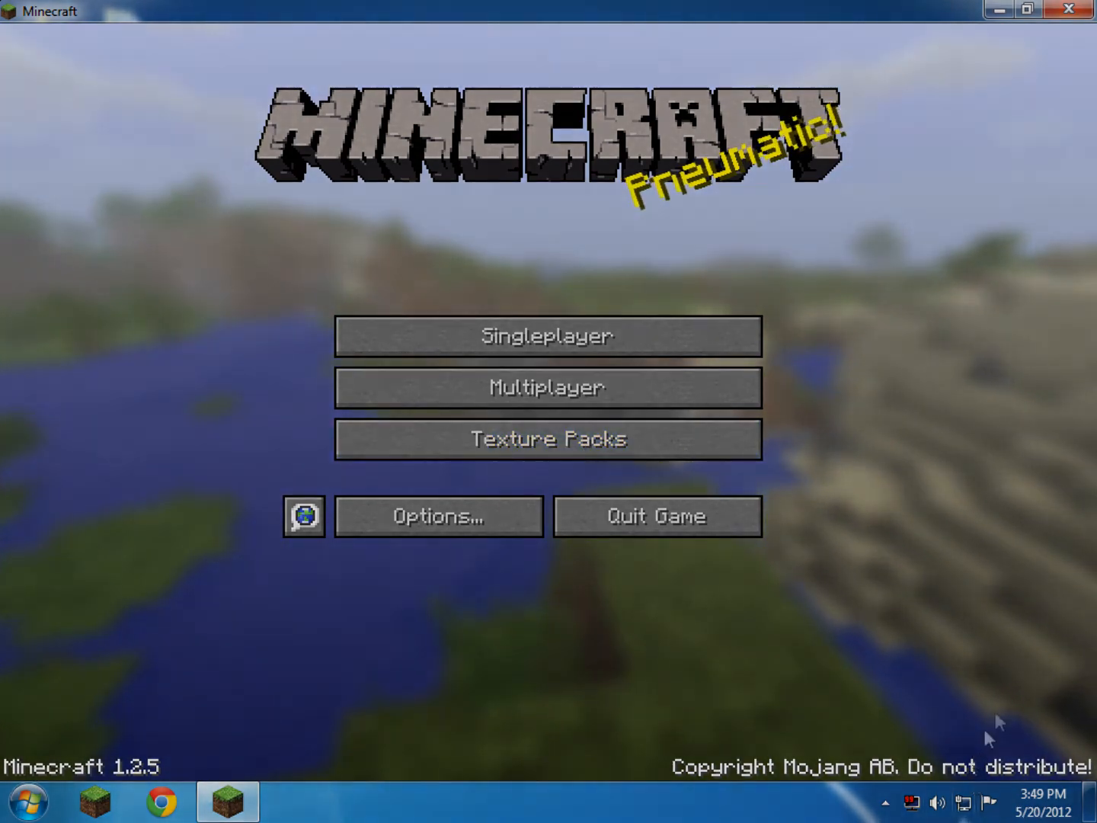